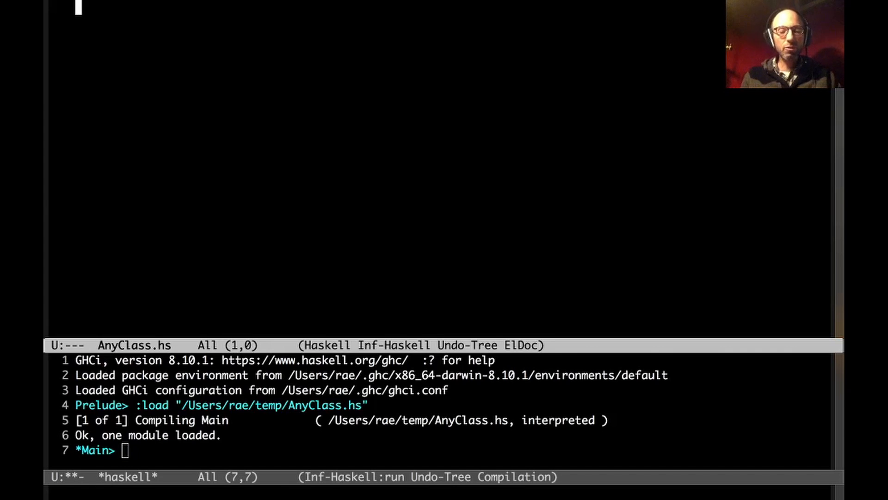
Write the AnyClass module header and a Pretty class declaring ppr :: a -> String
type("module")
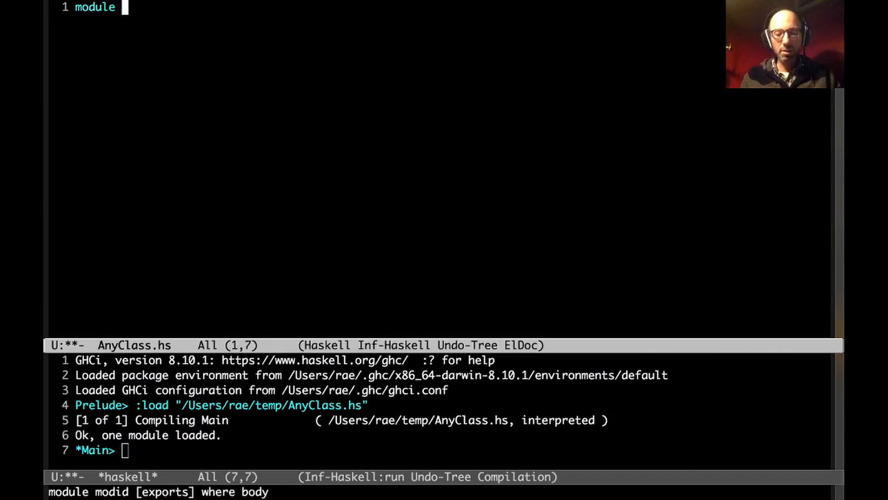
type("AnyClass where")
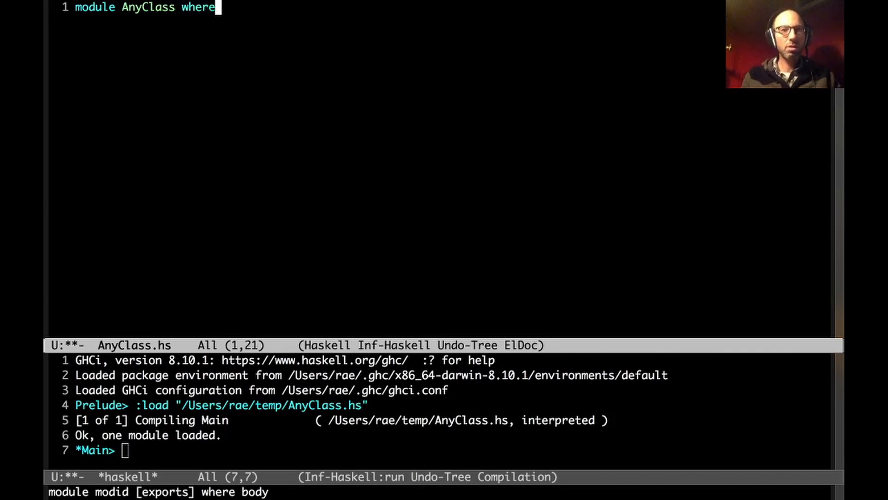
key("Return")
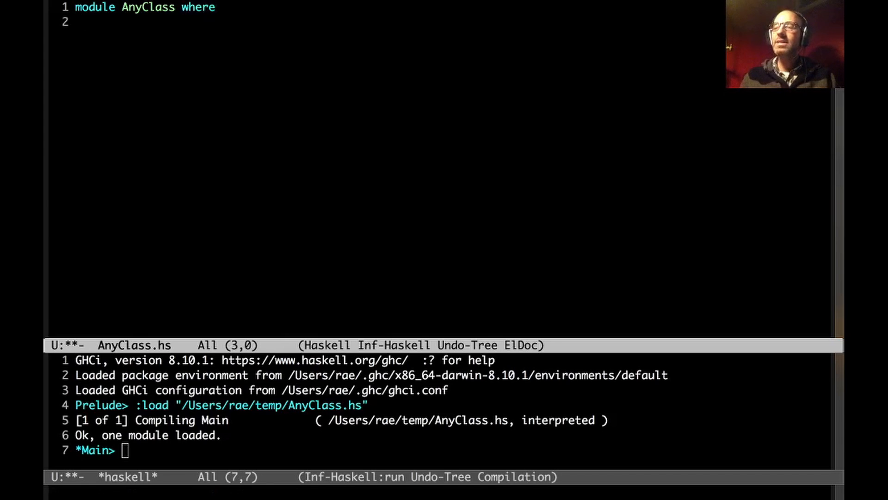
type("clas")
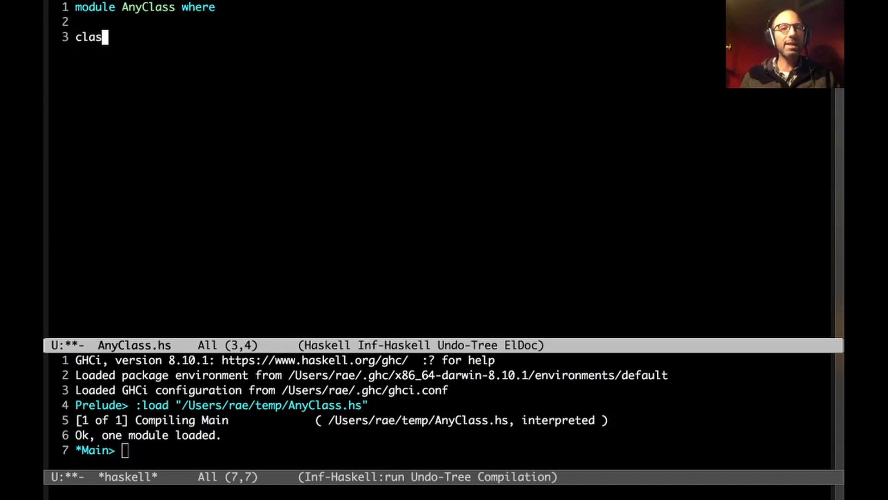
type("s Pret")
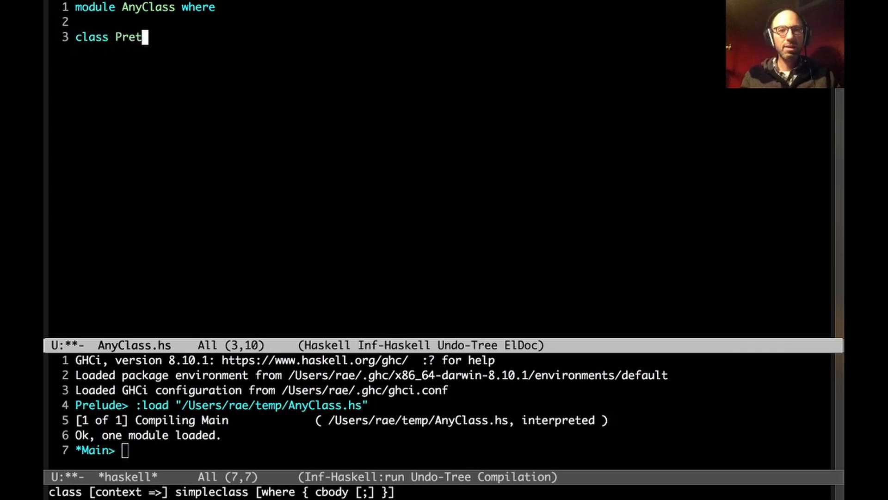
type("ty a where")
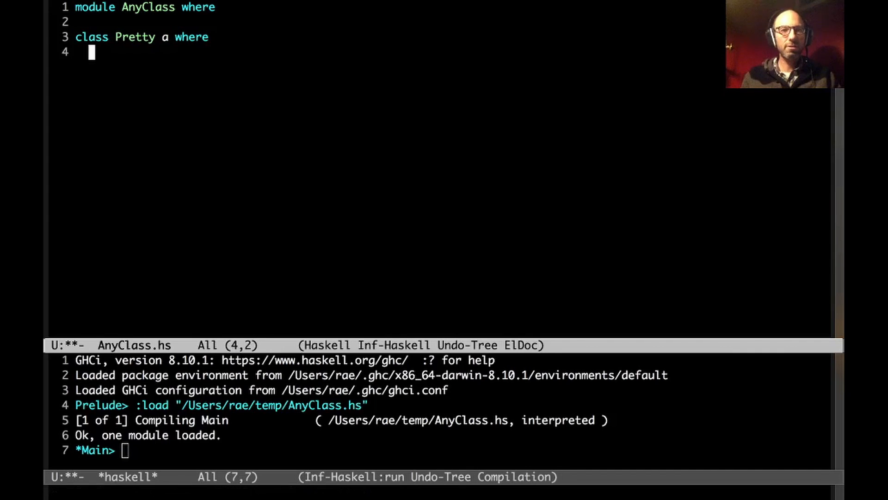
type("ppr :: a ->")
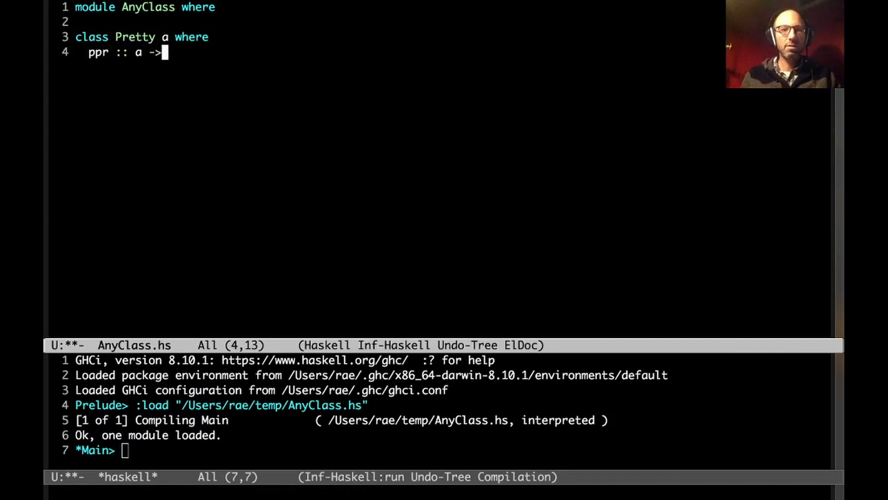
type("String")
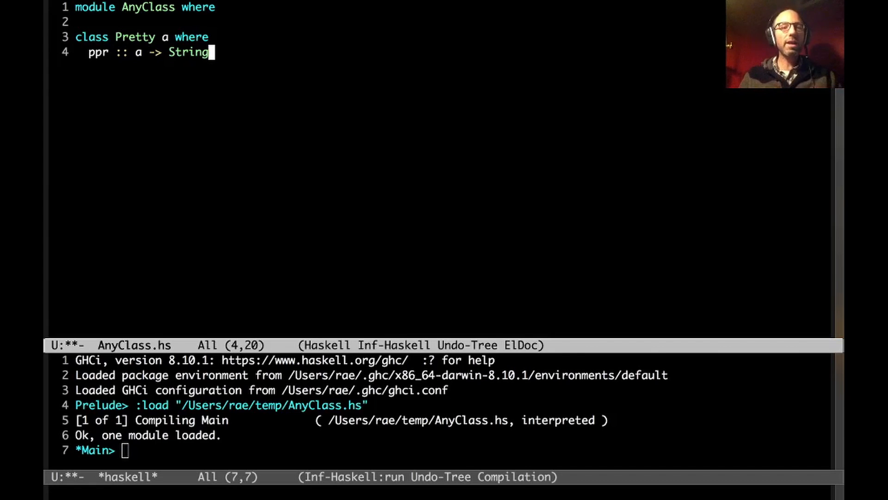
Declare data T = MkT1 Int | MkT2 Bool below the class
key("Return")
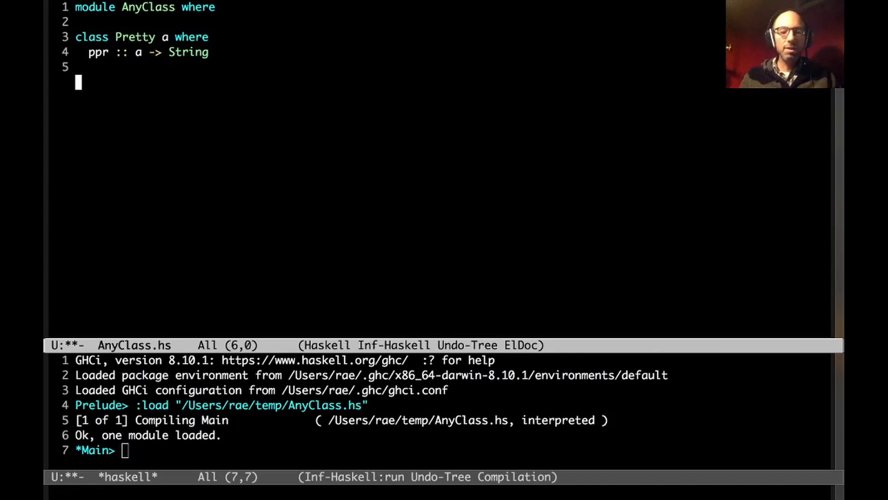
type("data")
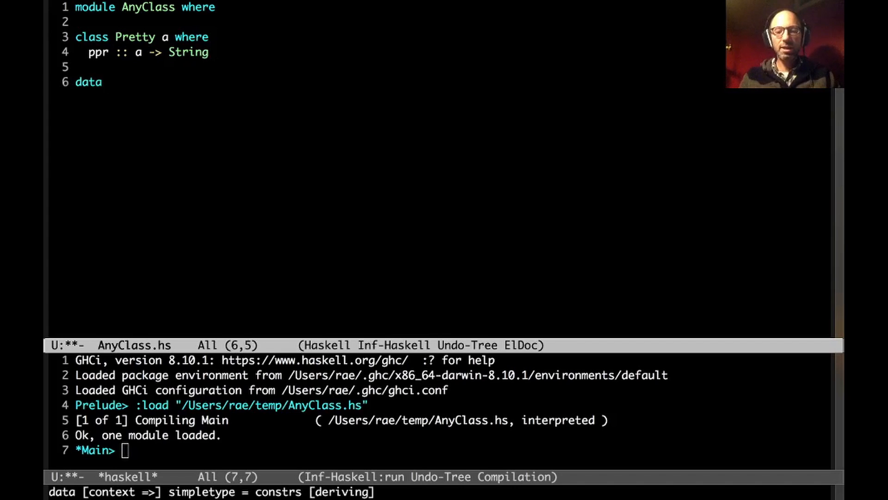
type("T = Mk")
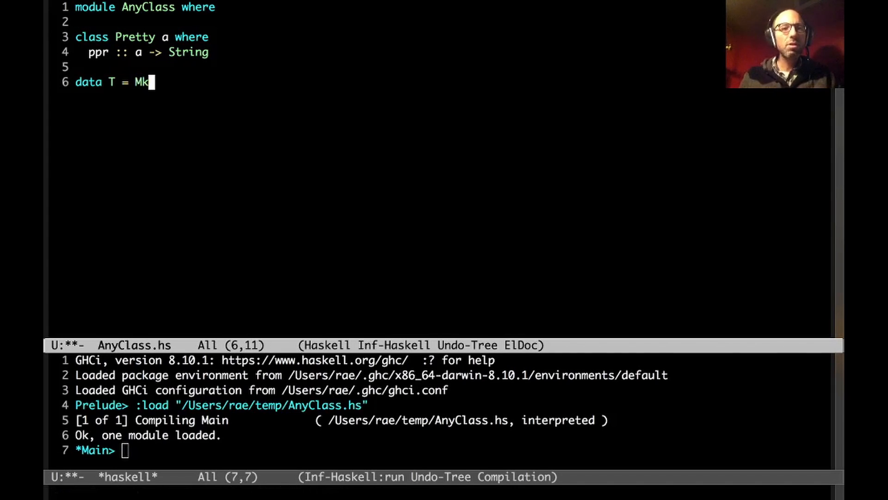
type("T1 Int | MkT")
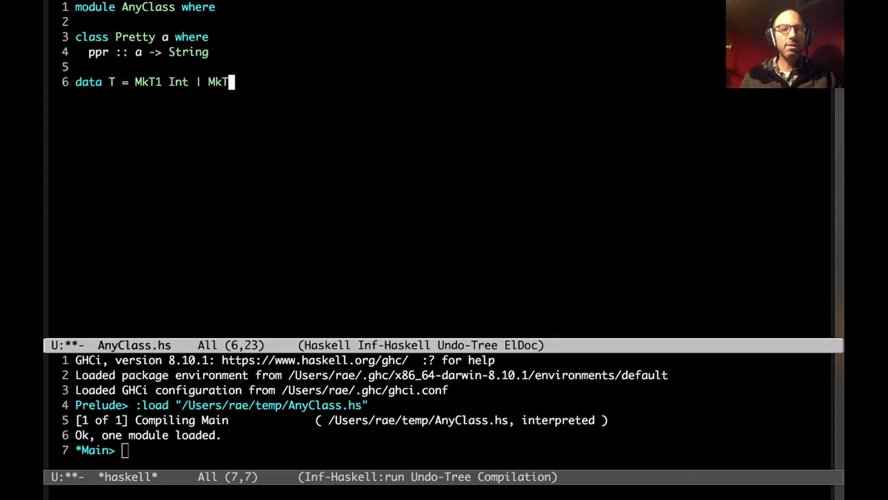
type("2 Bool")
type("deriving")
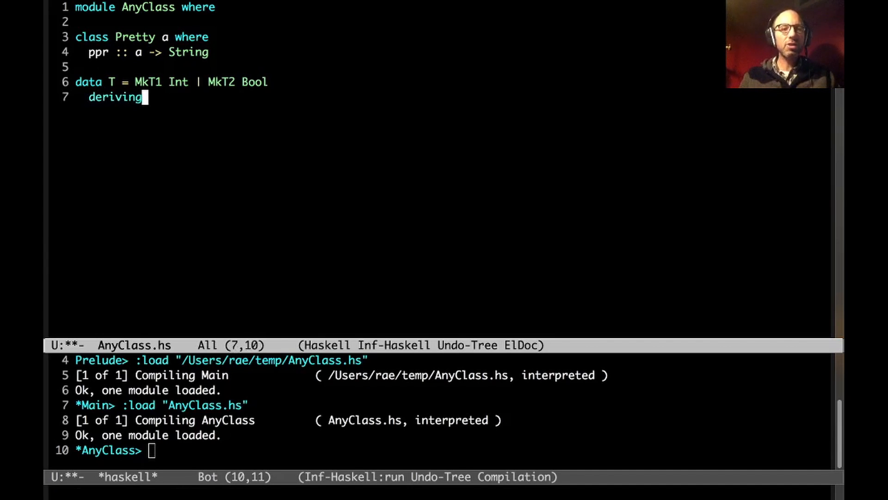
Finish 'deriving Pretty' on T and add a {-# LANGUAGE DeriveAnyClass #-} pragma at the top
type("Pretty")
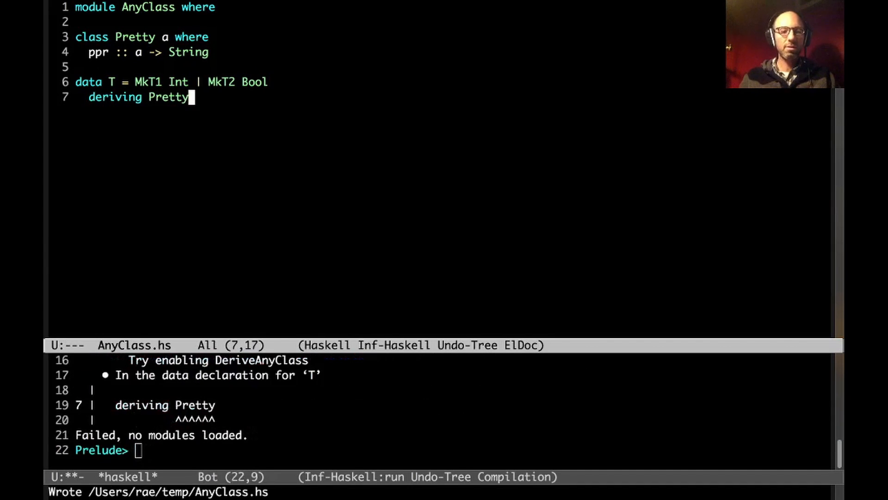
mouse_move(449, 418)
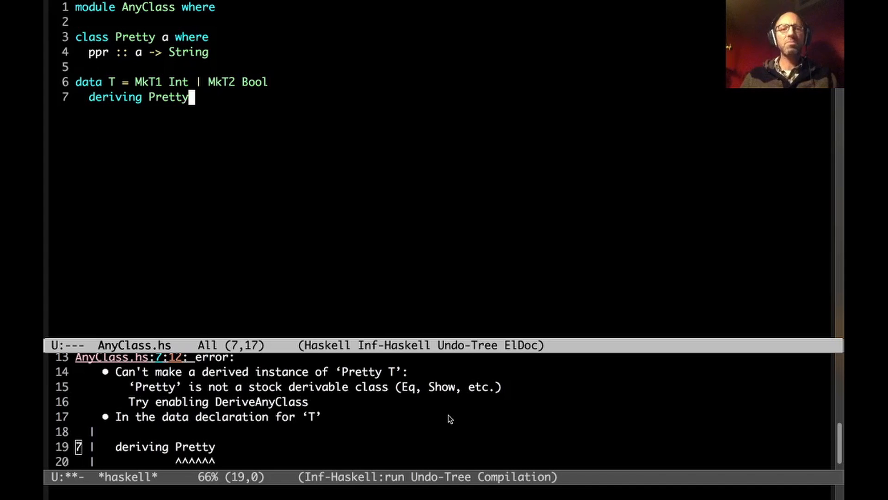
mouse_move(389, 269)
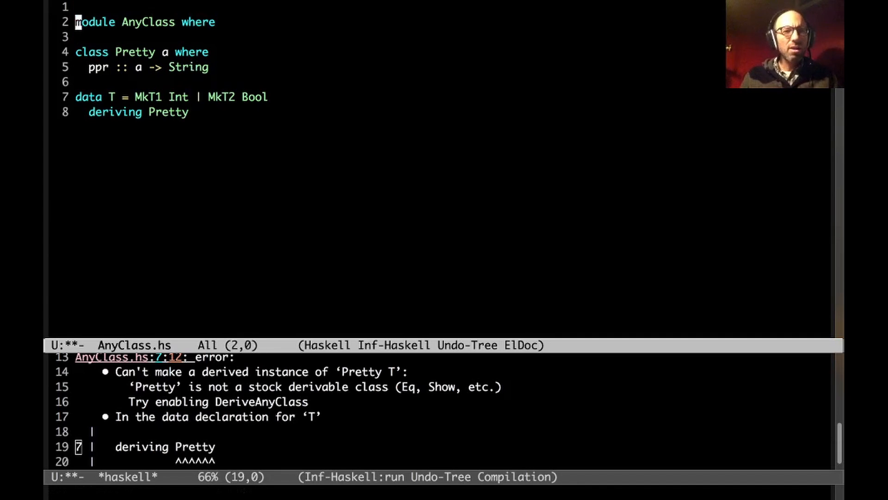
type("{-# LANGUAGE")
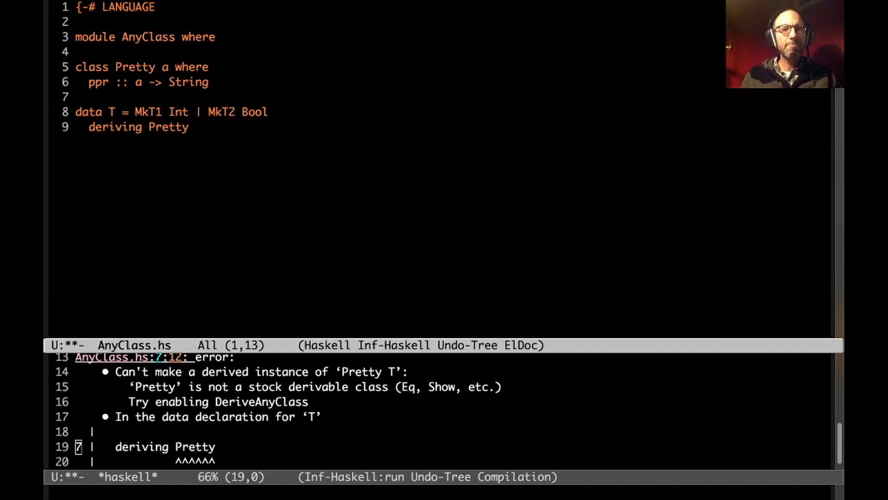
type("DeriveAnyClass #-")
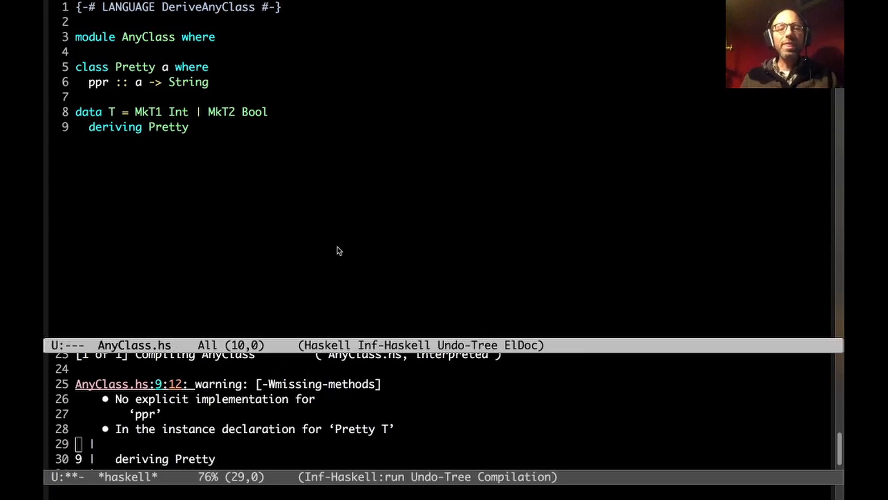
Comment out the deriving line, add 'instance Pretty T', and reload in GHCi
type("--")
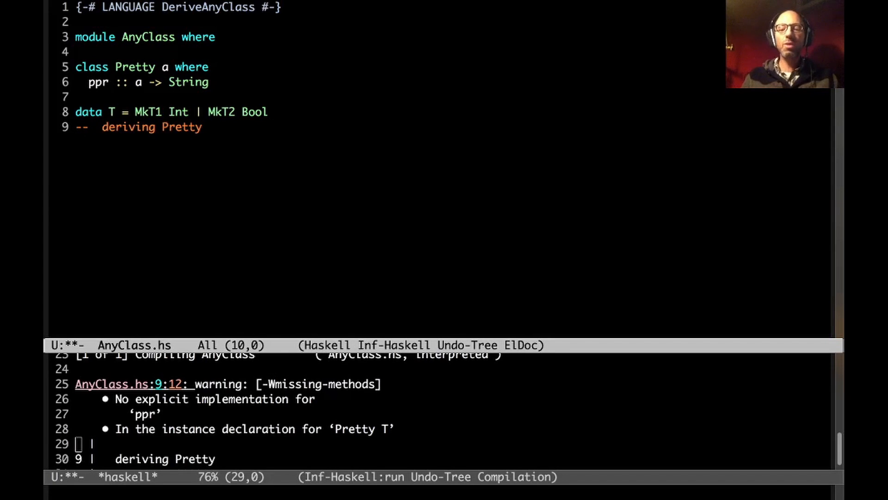
type("insta")
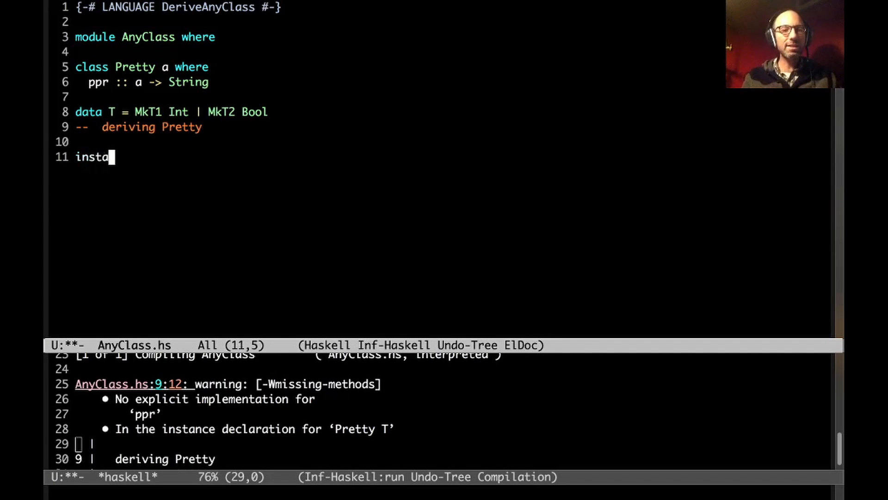
type("nce Pretty T")
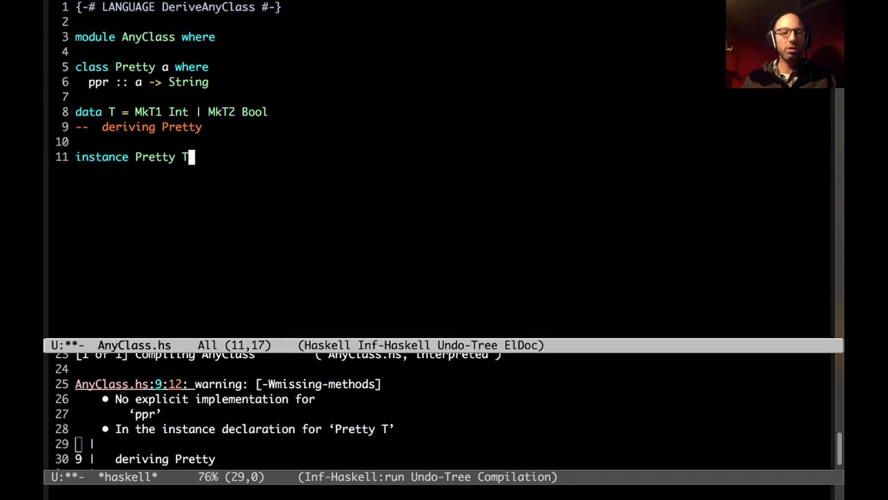
key("Home")
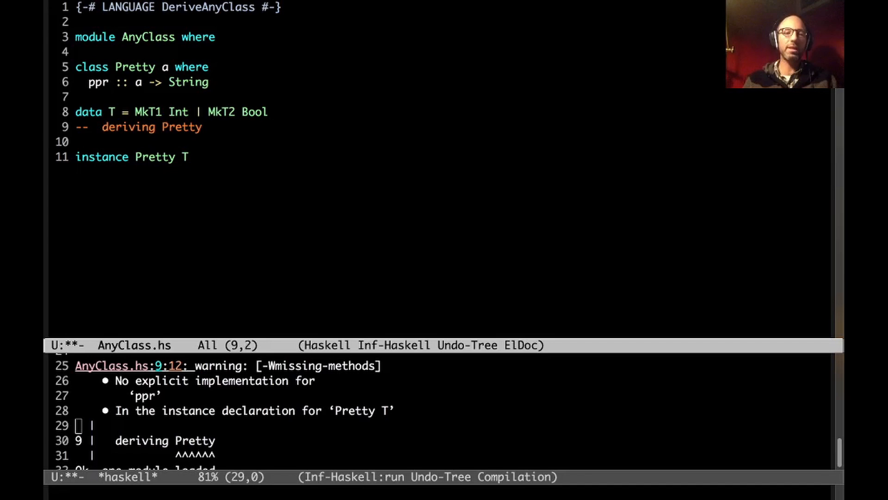
left_click(75, 157)
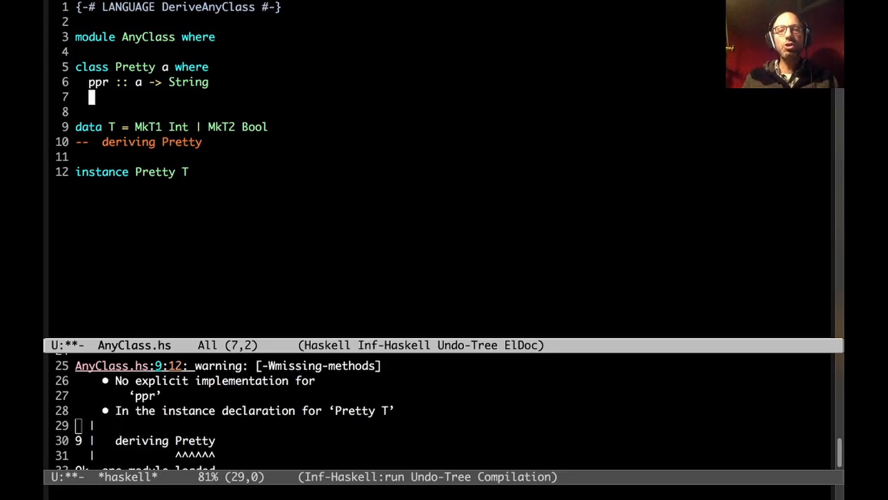
Add 'default ppr :: Show a => a -> String' and 'ppr = show' to the Pretty class
type("d")
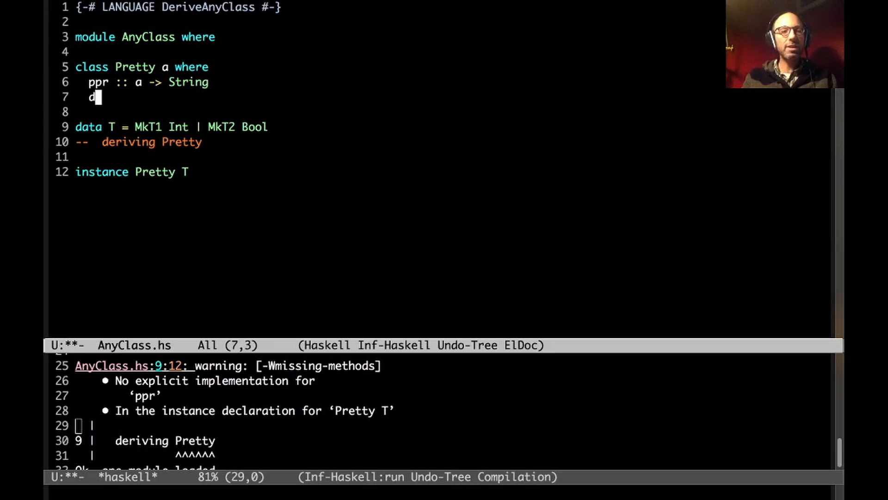
type("efault")
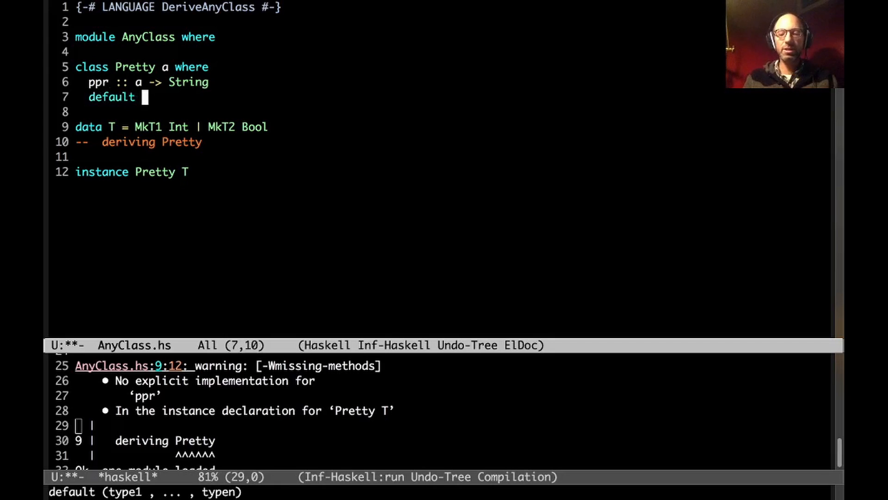
type("ppr :: Show")
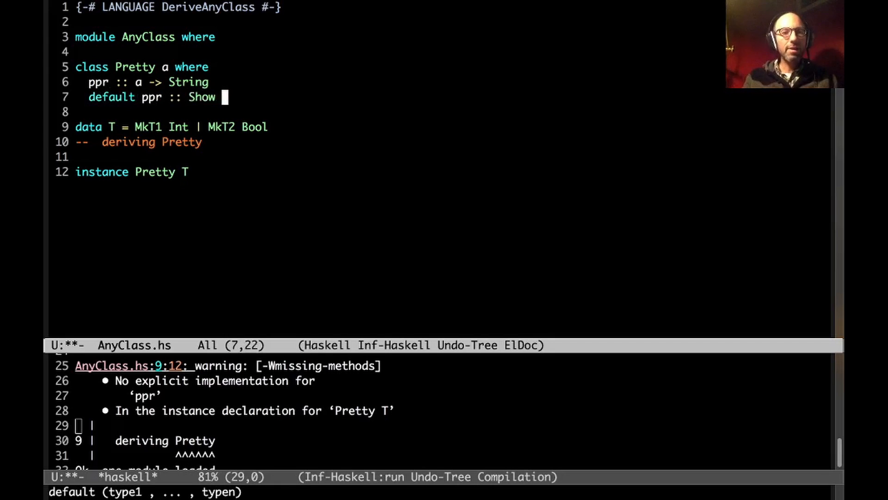
type("a => a -> String")
type("ppr")
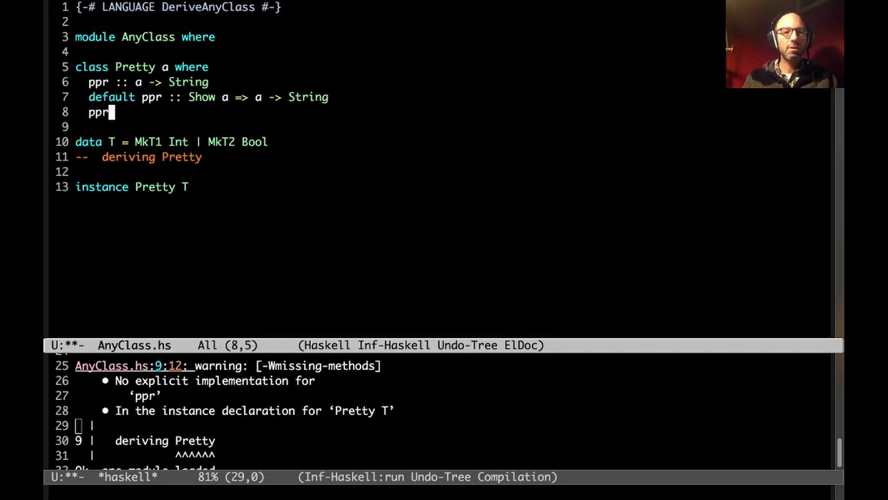
type("= show")
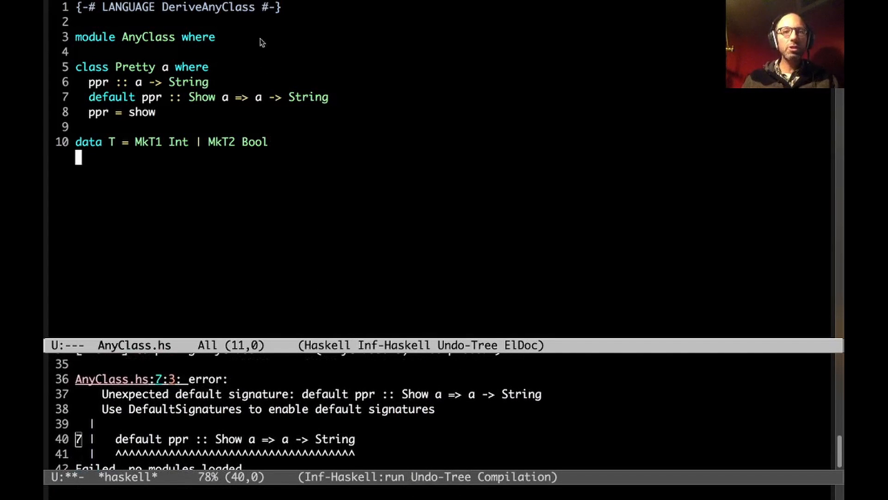
Add DefaultSignatures to the LANGUAGE pragma
type(", Default")
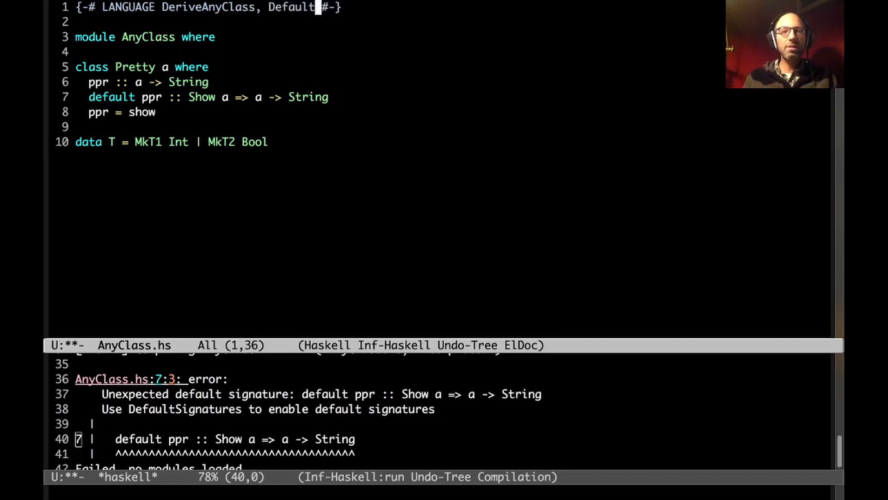
type("Signatures")
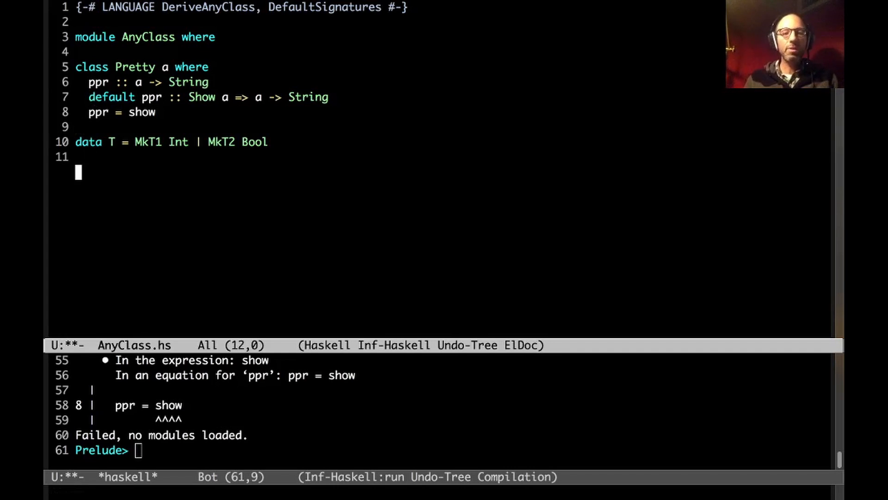
Make T derive Show with an instance Pretty T, reload, and evaluate ppr (MkT1 3) in GHCi
type("deriving Show")
type("instance")
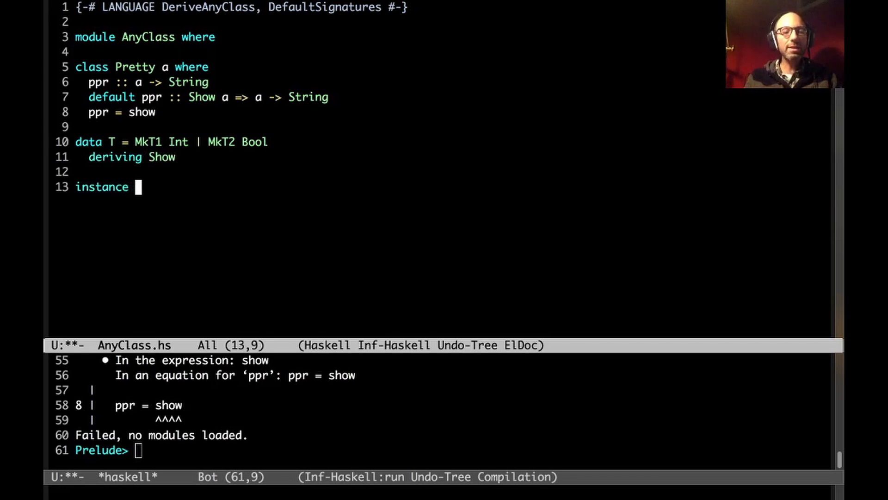
type("Pretty")
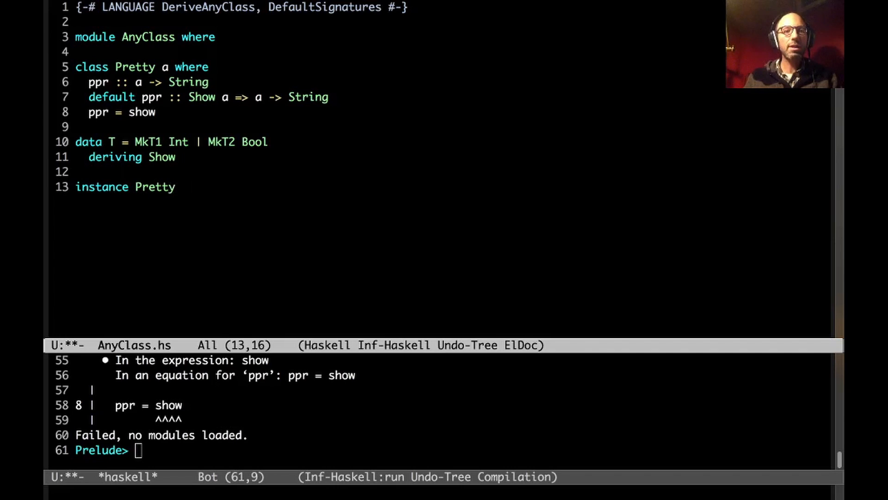
type("T")
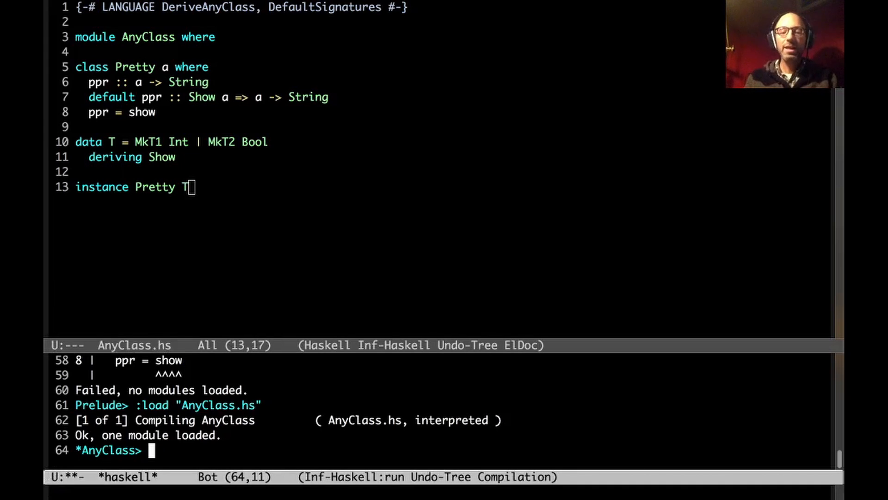
type("ppr (M")
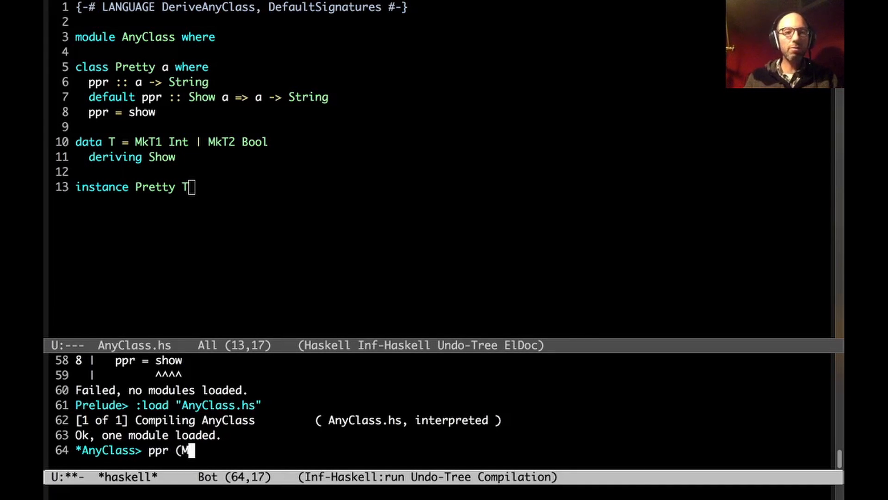
key("Return")
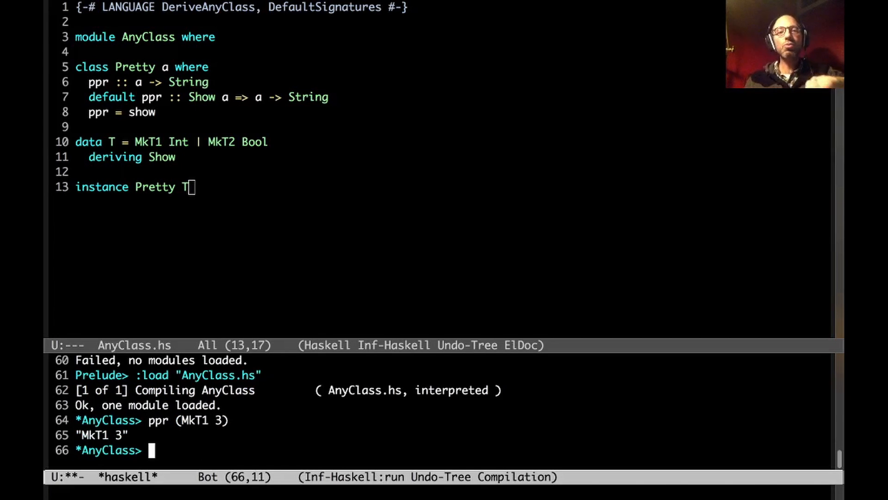
mouse_move(233, 206)
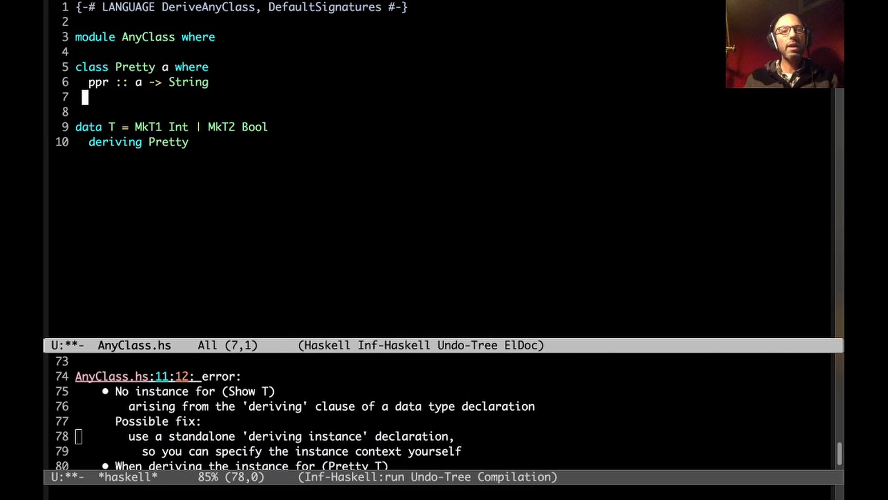
Add pprs :: [a] -> String to the class and default ppr x = pprs [x]
key("right")
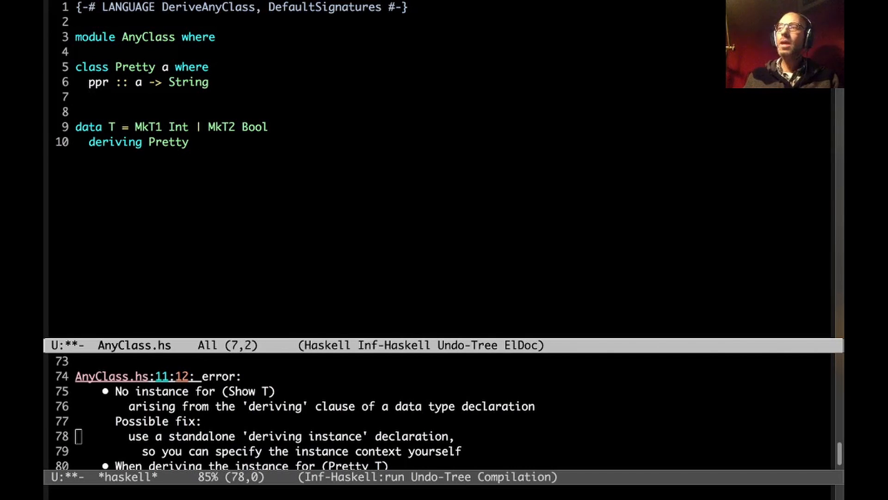
type("ppr")
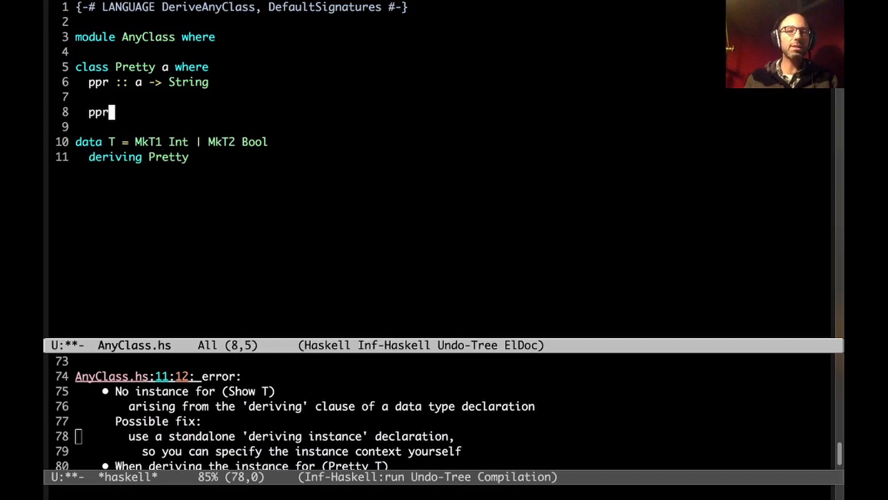
type("s :: [a] -")
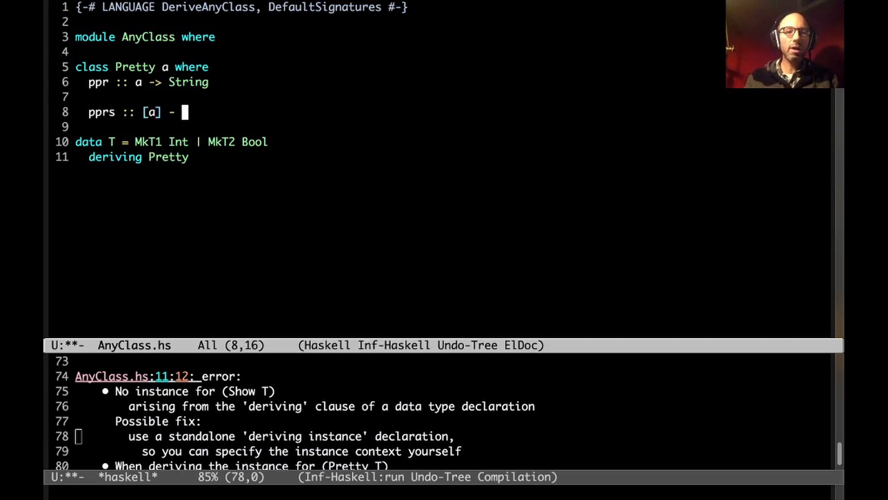
type("> String")
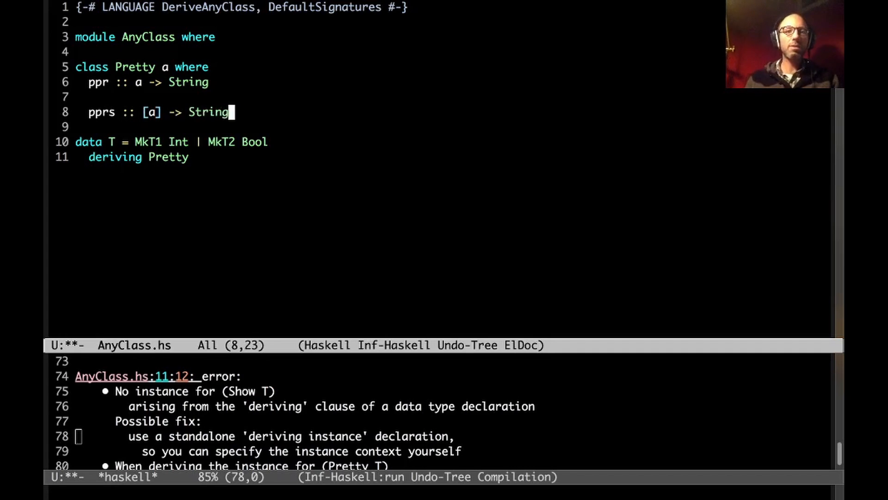
type("p")
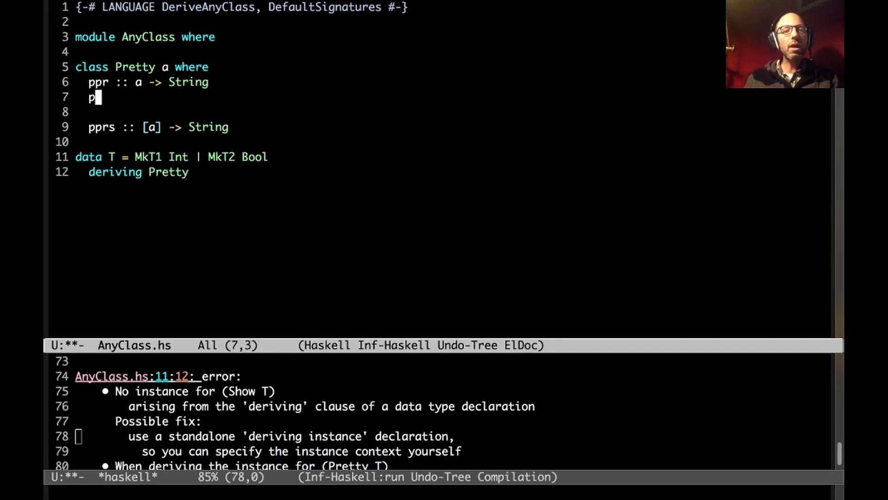
type("pr")
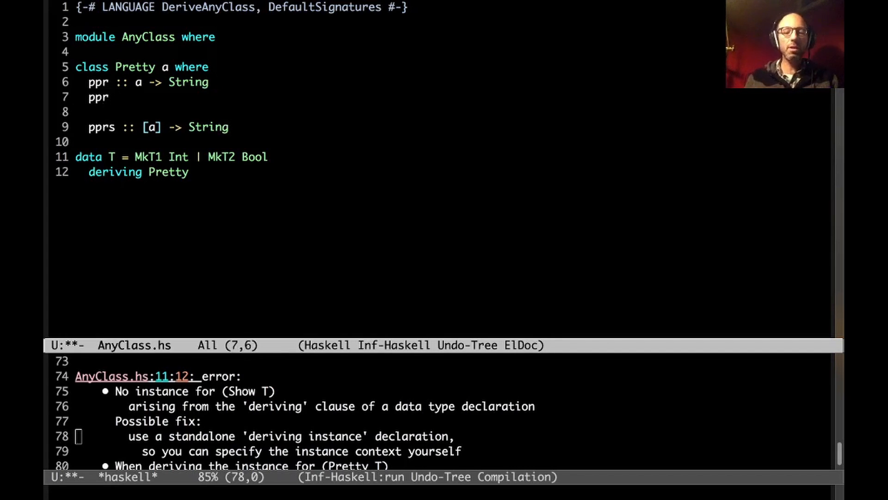
type("x = pp")
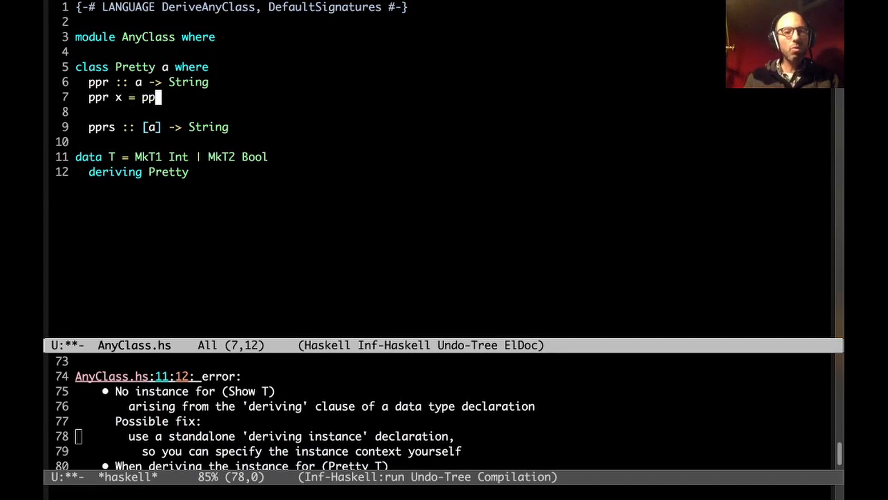
type("rs [x]")
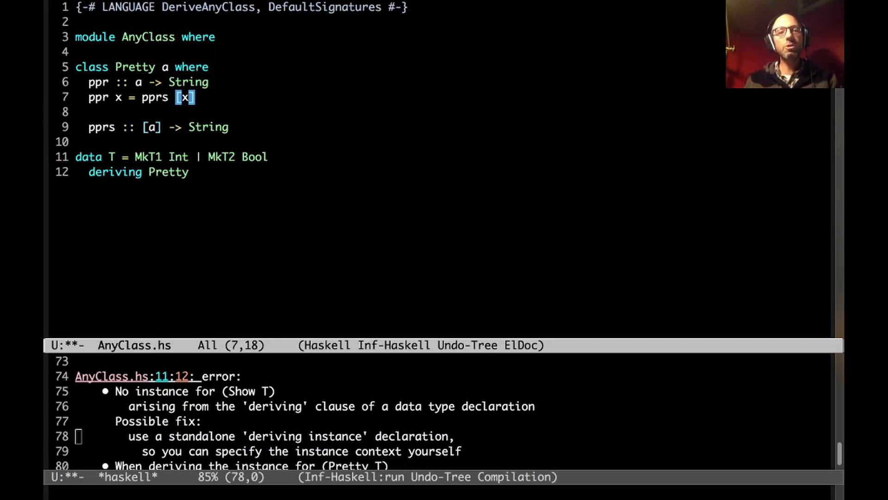
Define pprs xs = "[" ++ intercalate "," (map ppr xs) ++ "]"
key("Return")
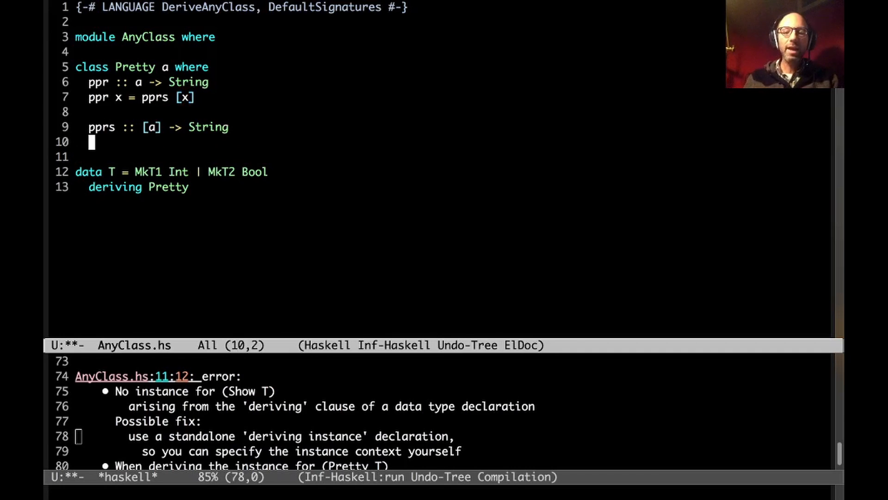
type("pprs")
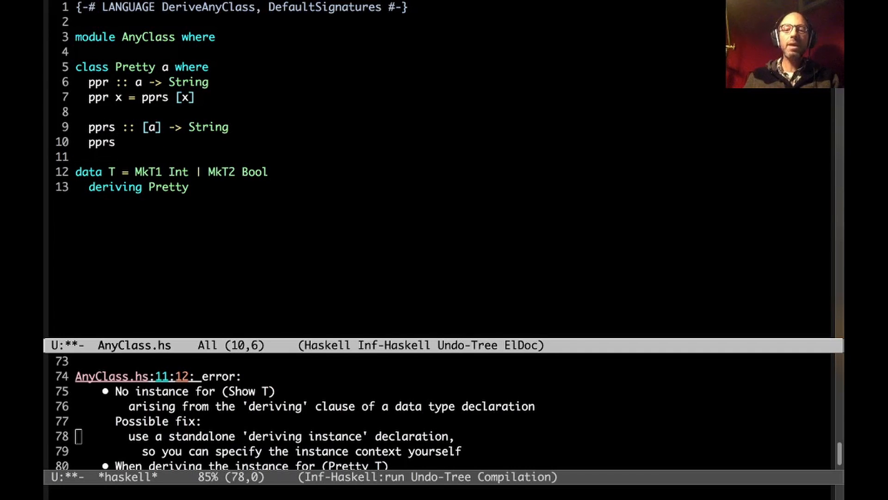
type("xs =")
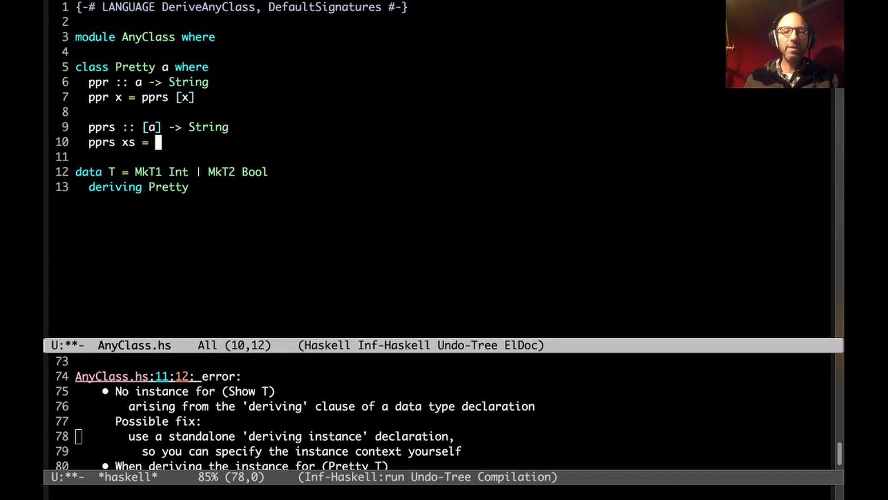
type("\"[\"")
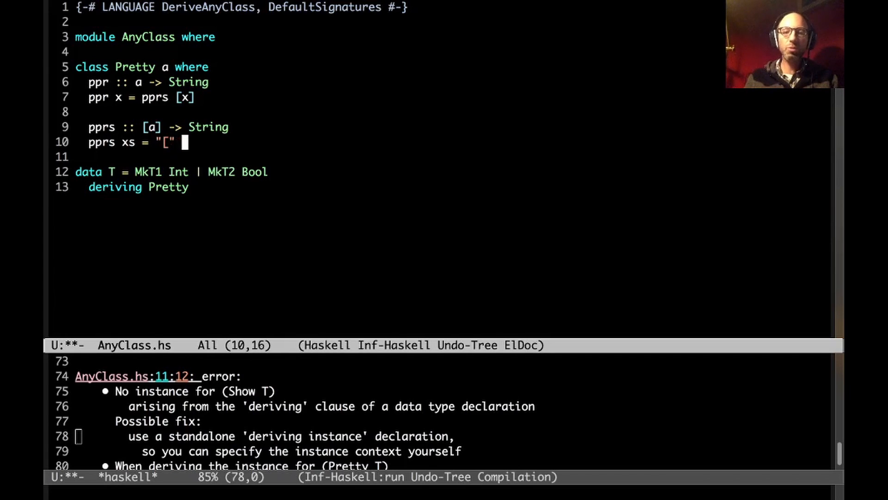
type("++ interca")
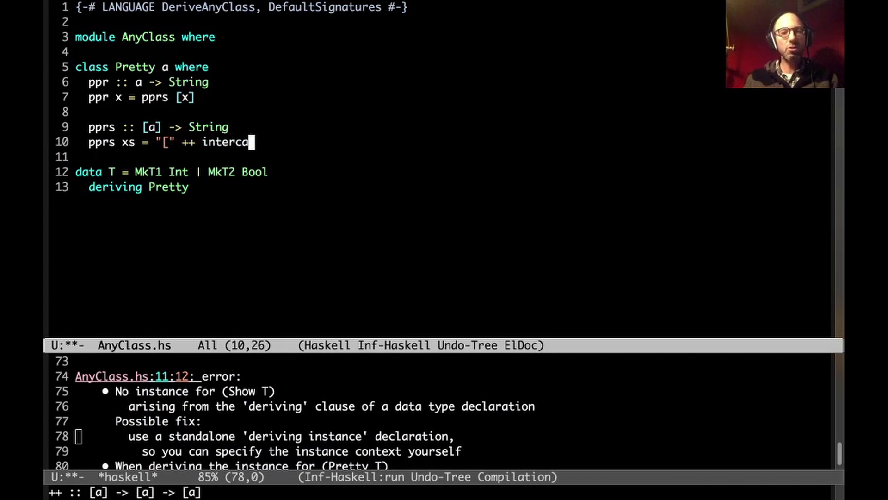
type("late \",\"")
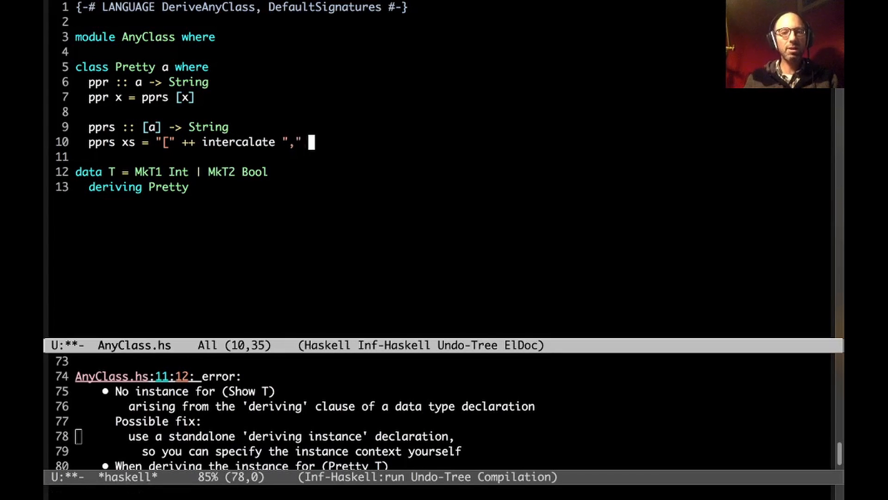
type("(map ppr xs")
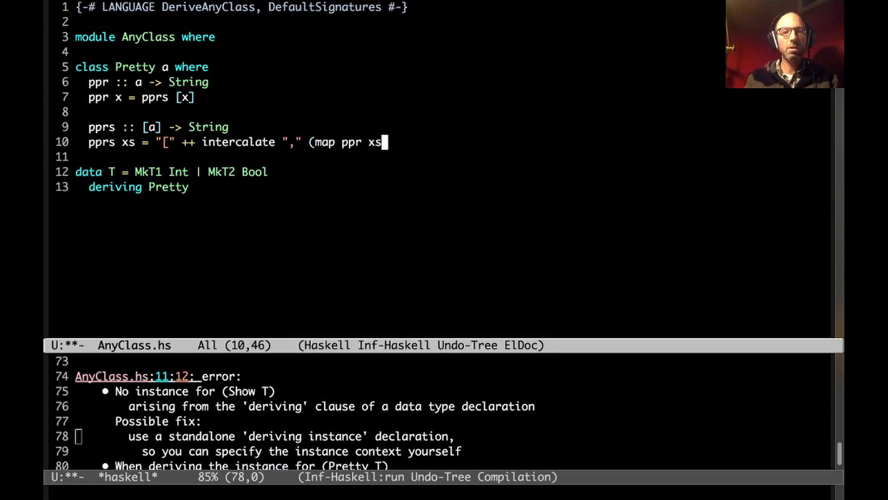
type(") ++ \"]\"")
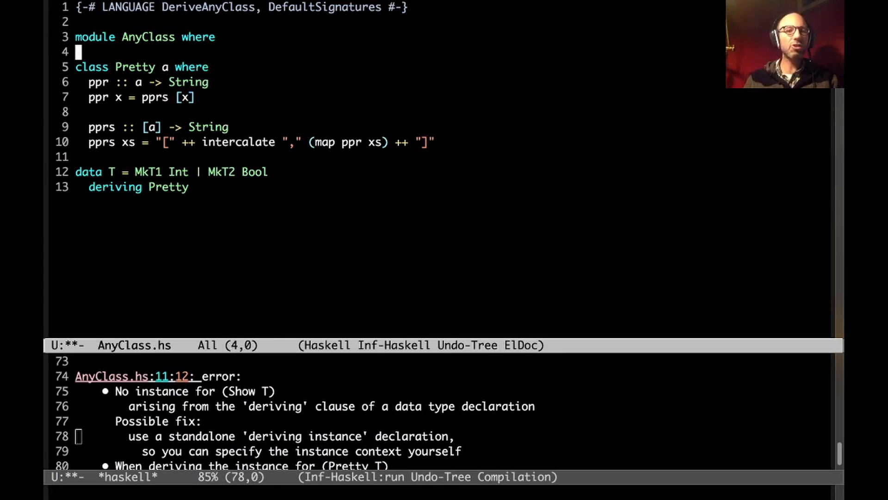
Import intercalate from Data.List below the module line
type("import Dat")
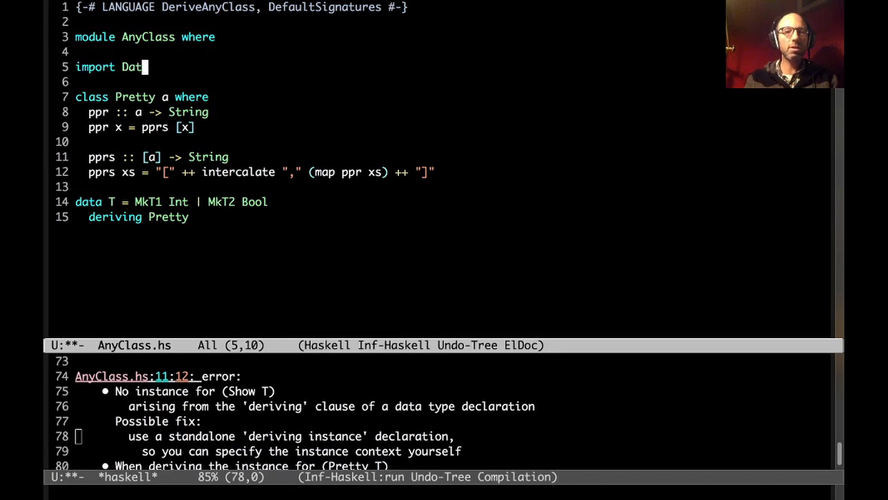
type("a.List ( inter")
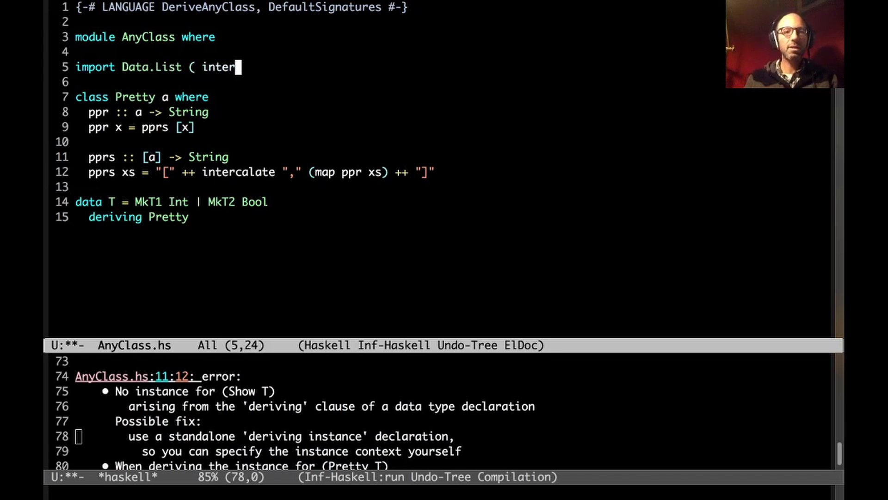
type("calate )")
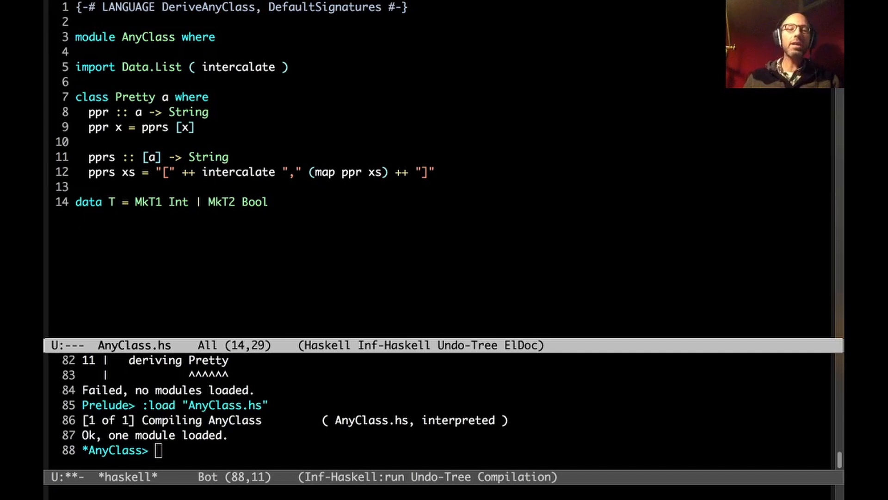
Re-add 'deriving Pretty' on T and evaluate ppr (MkT1 3) in GHCi, which loops
type("derivi")
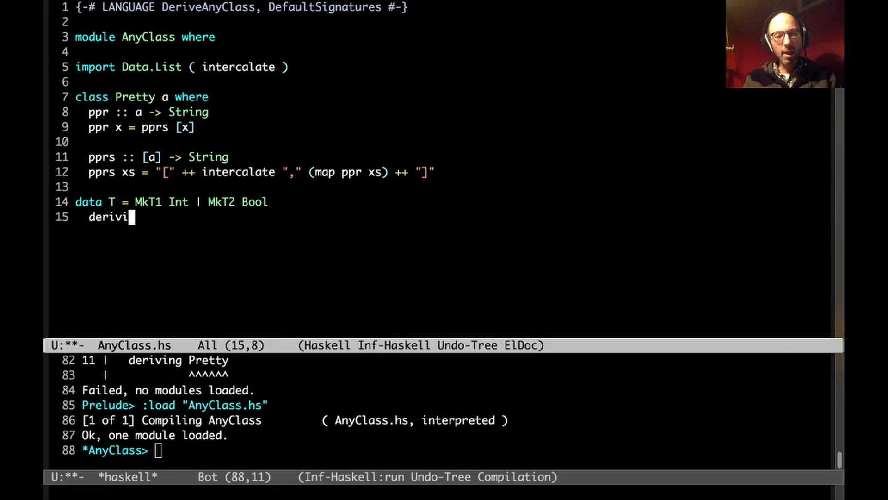
type("ng Pretty")
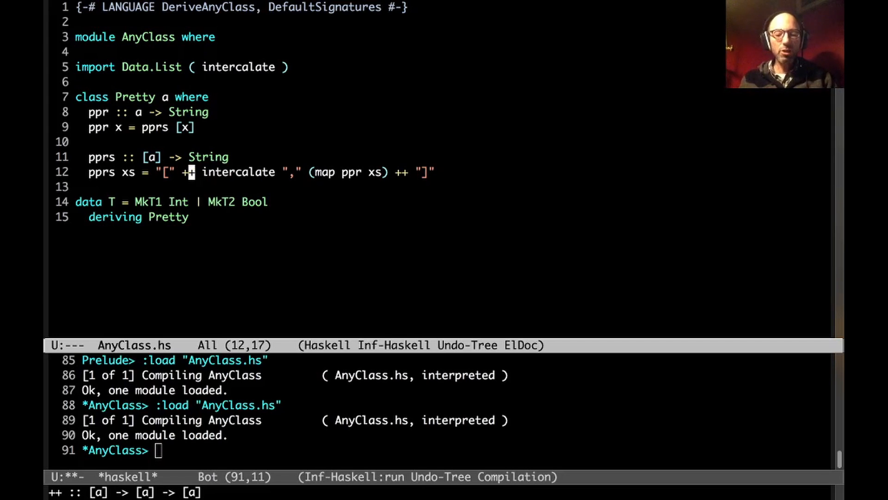
type("ppr (MkT1 3)")
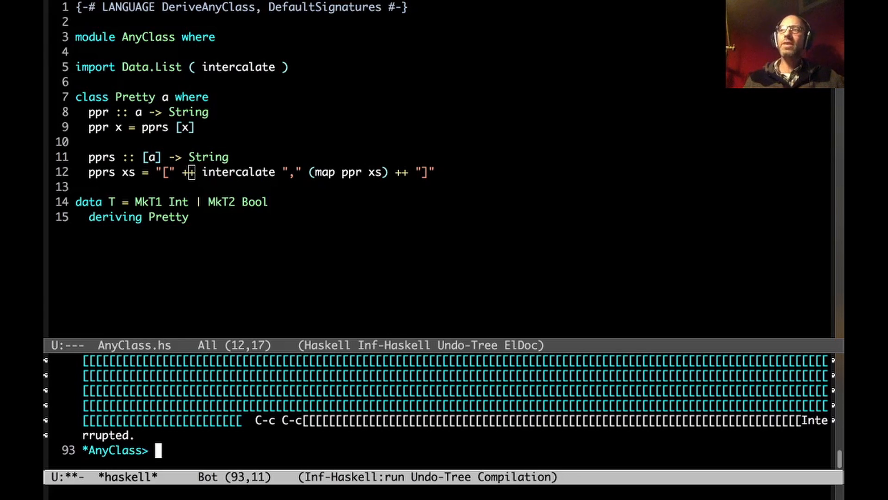
mouse_move(546, 276)
type("{-# MI")
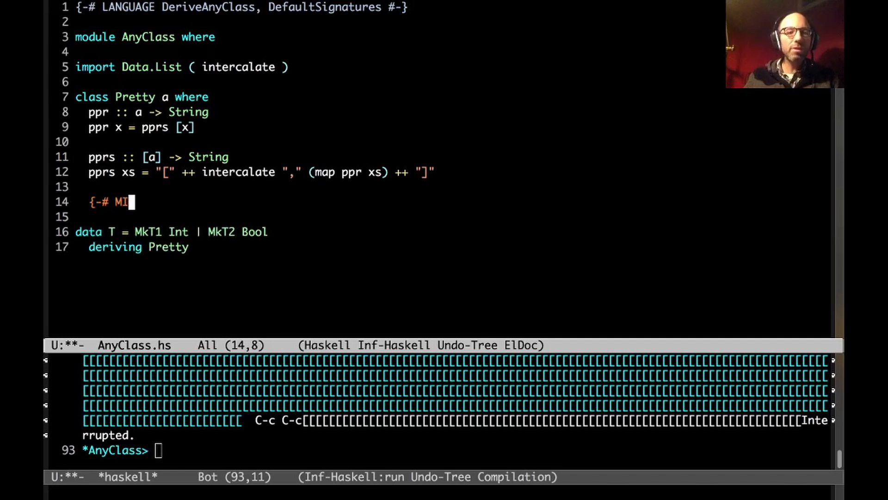
Write {-# MINIMAL ppr | pprs #-} inside the Pretty class body
type("NIMAL ppr")
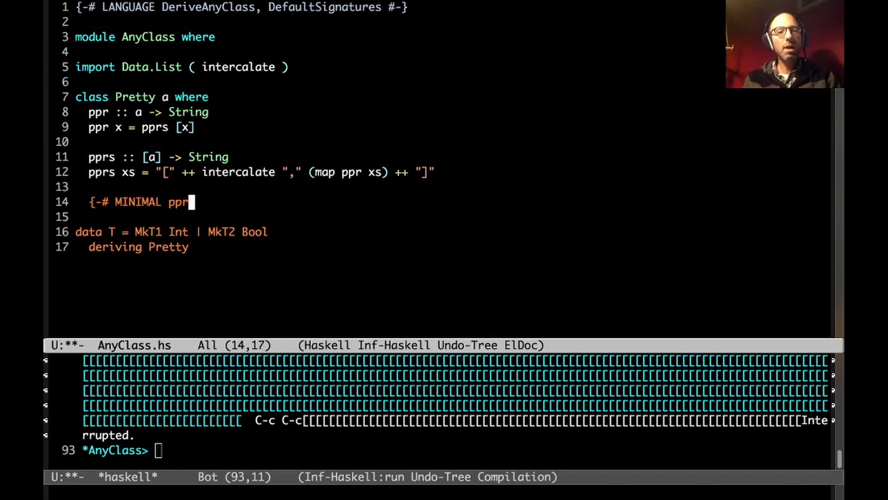
type("| pprs #-}")
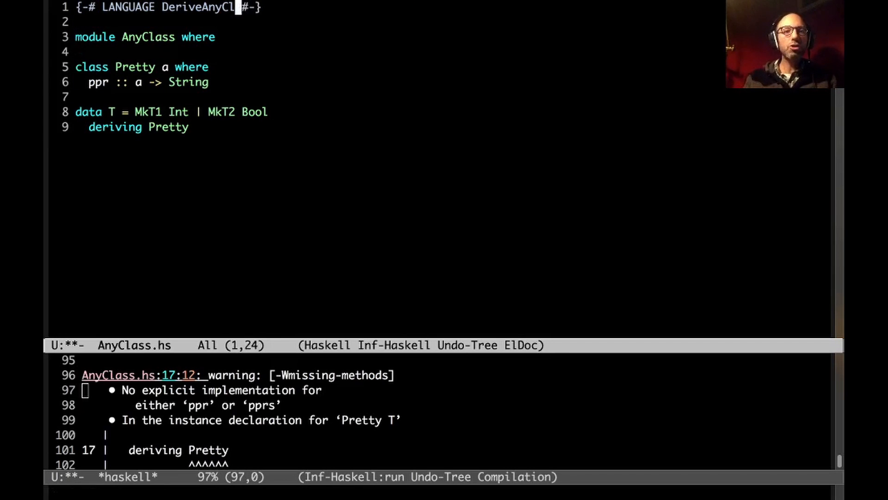
Delete the LANGUAGE pragma line and insert blank lines above data T
key("Backspace")
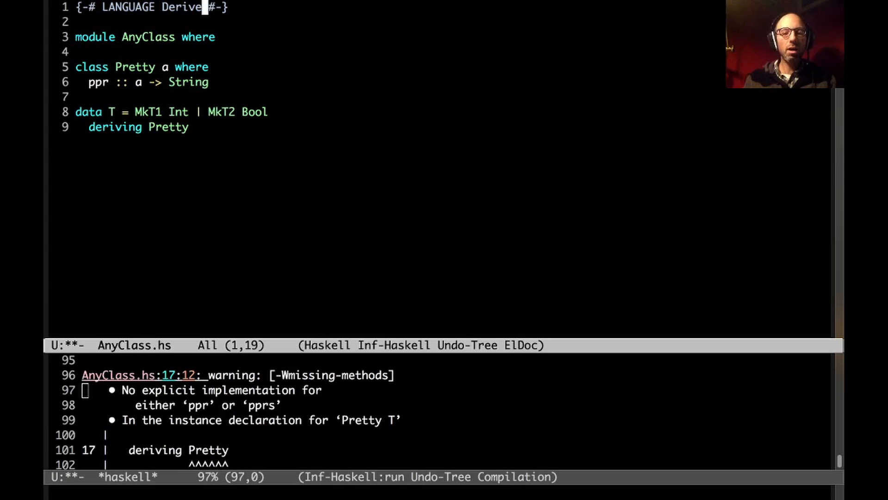
key("Home")
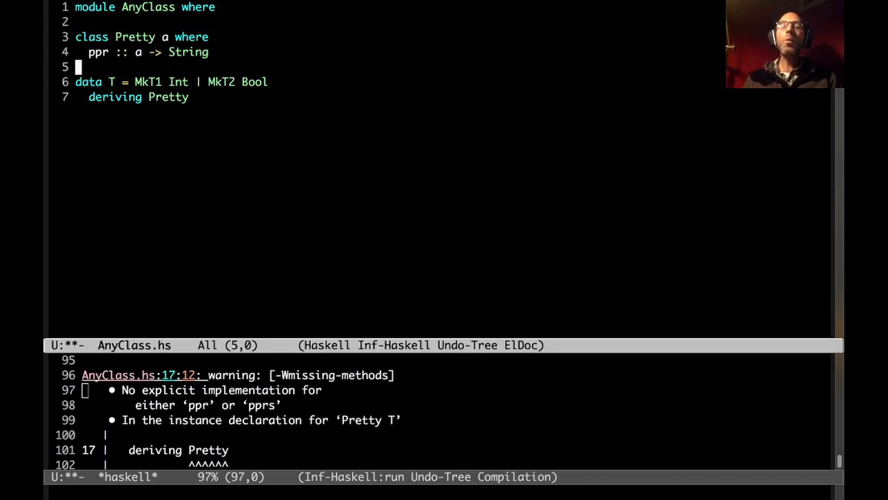
key("Return")
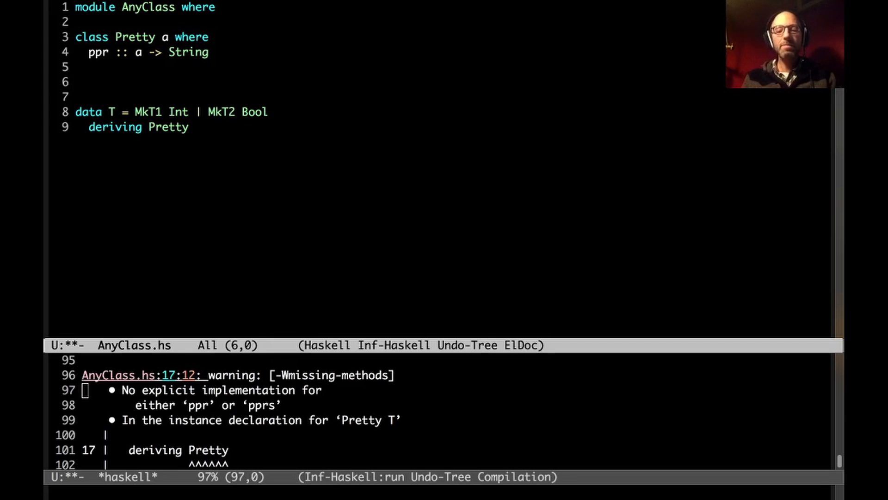
Define newtype ShowPretty a = ShowPretty a between the class and data T
type("newtype")
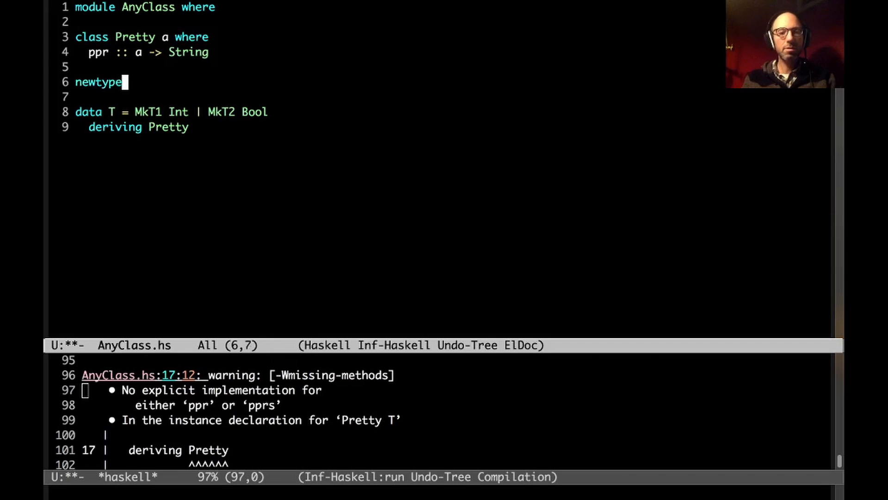
type("Show")
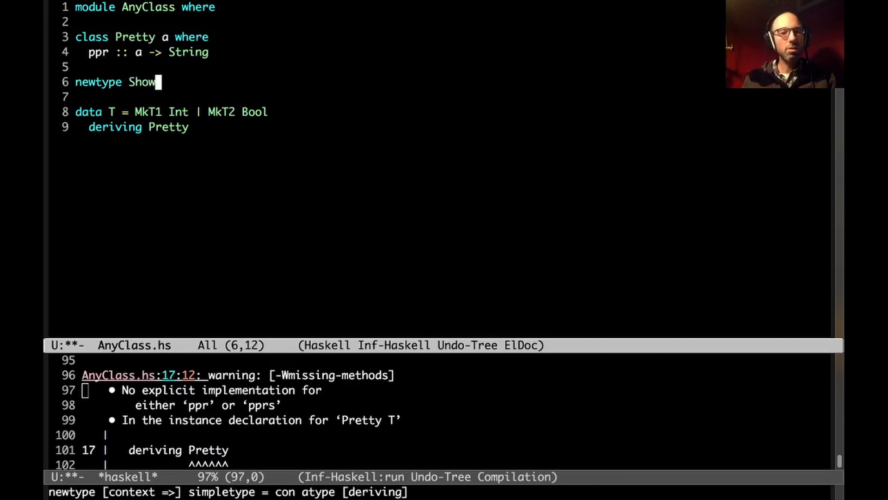
type("Pretty")
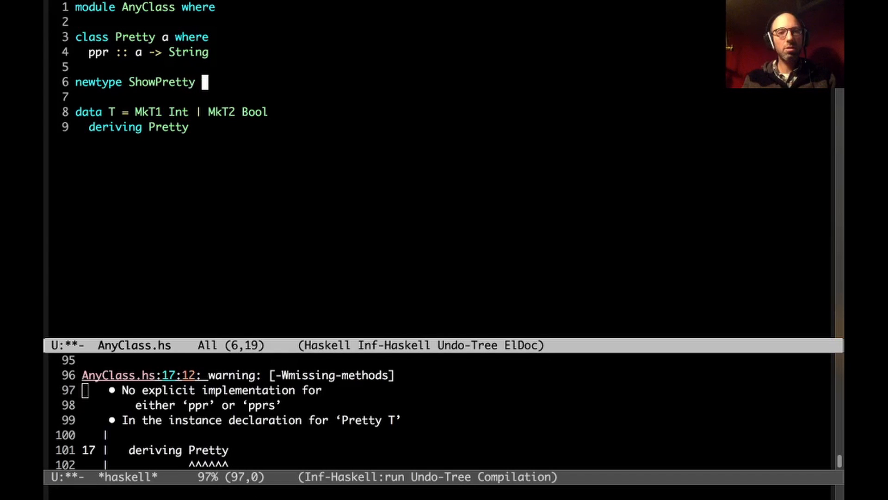
type("a = ShowPr")
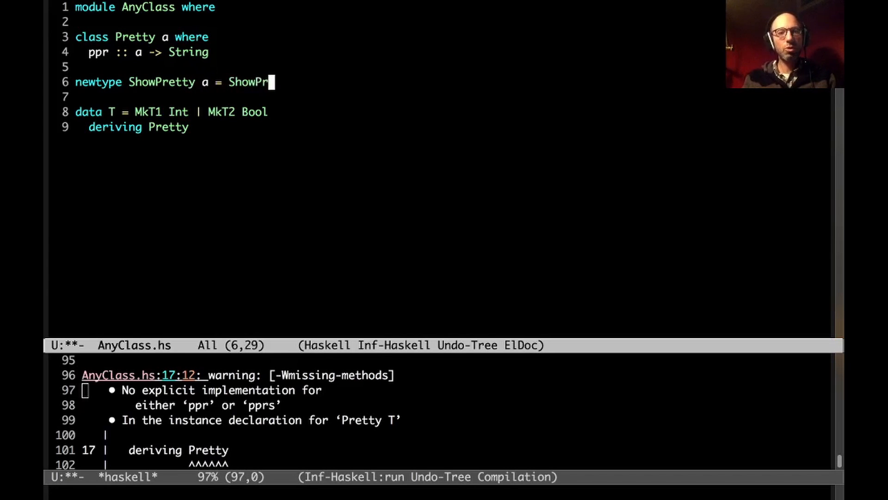
type("etty a")
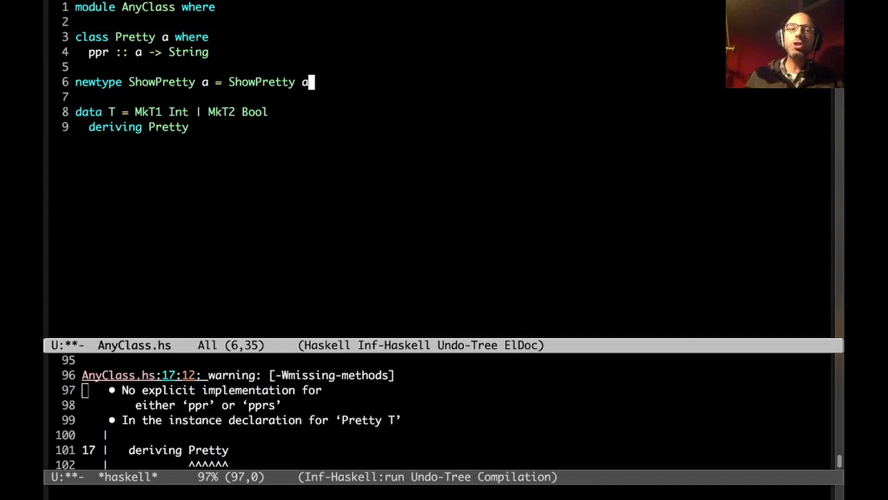
key("Return")
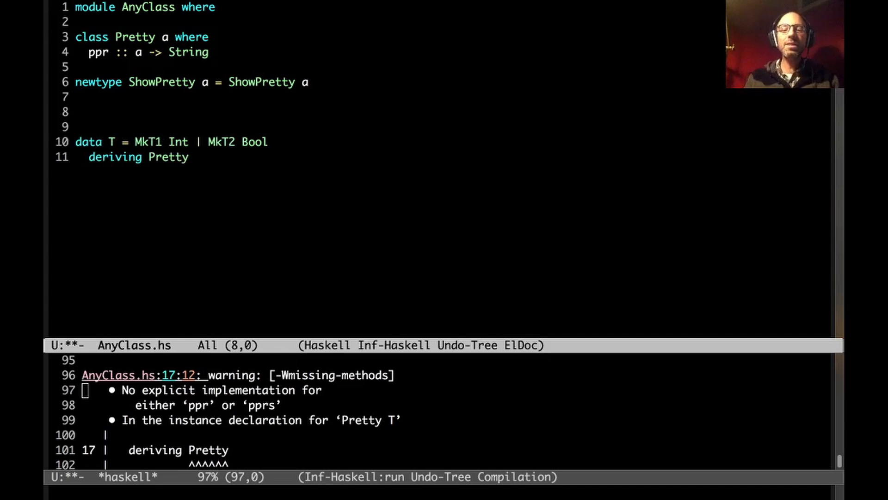
Write instance Pretty (ShowPretty a) where ppr (ShowPretty x) = show x
type("instance Sho")
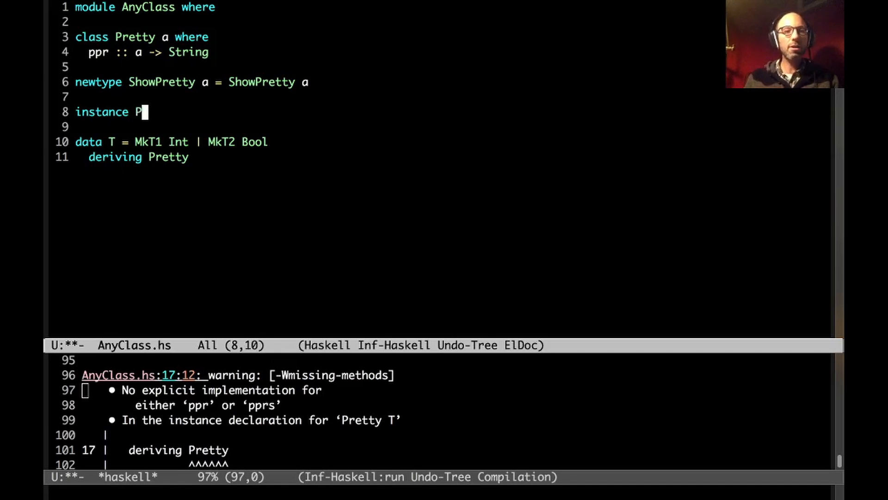
type("retty (")
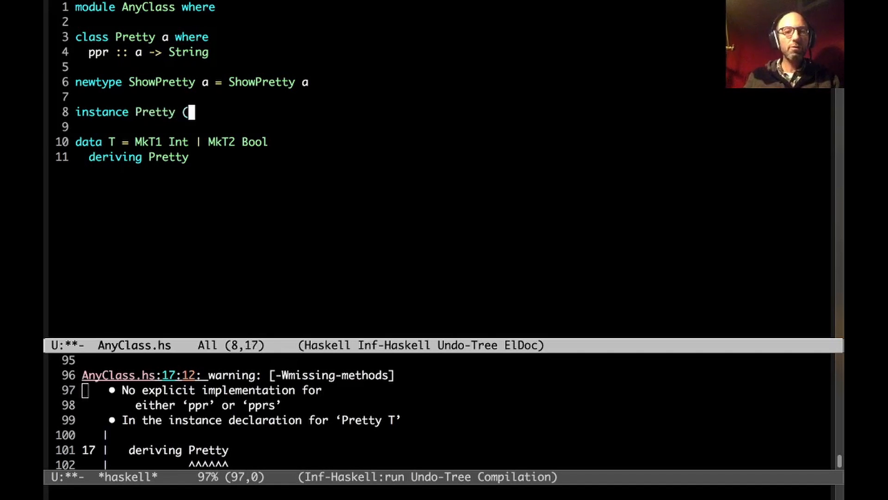
type("ShowP")
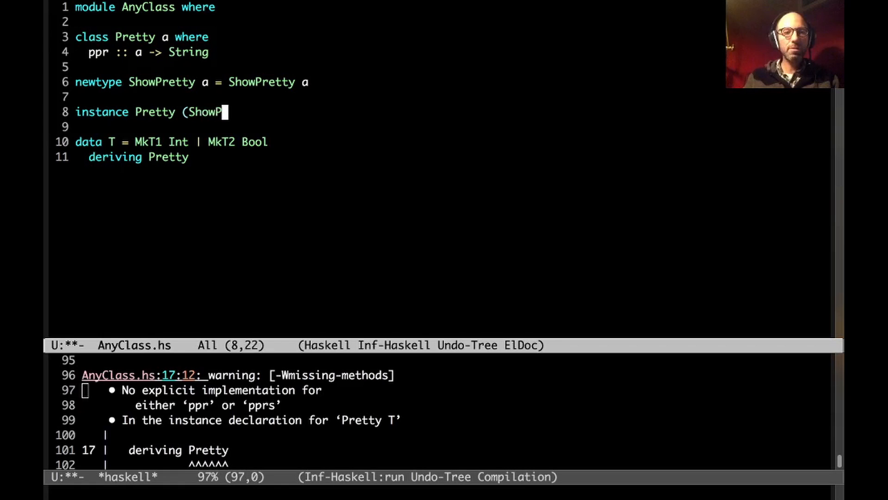
type("retty a) where")
type("ppr =")
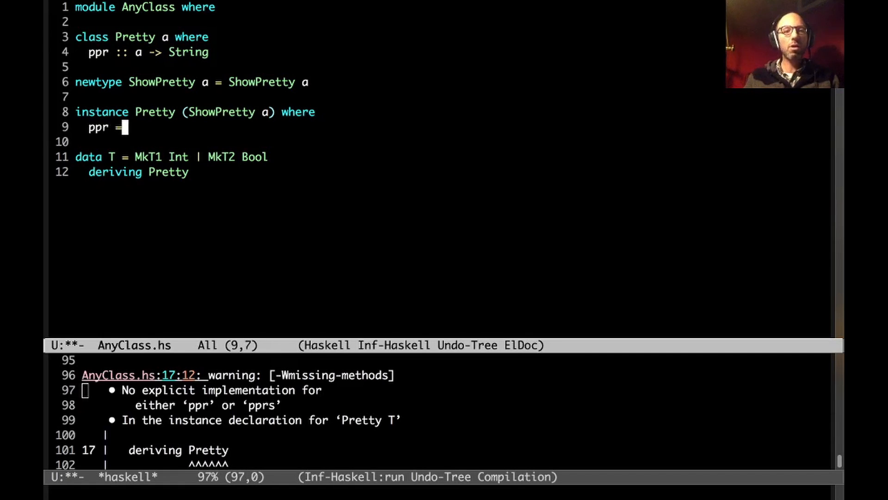
key("Backspace")
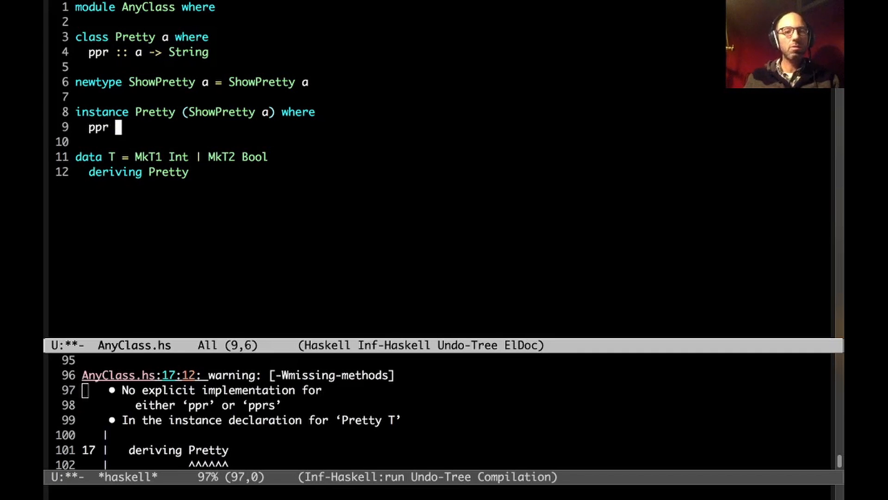
type("(ShowPre")
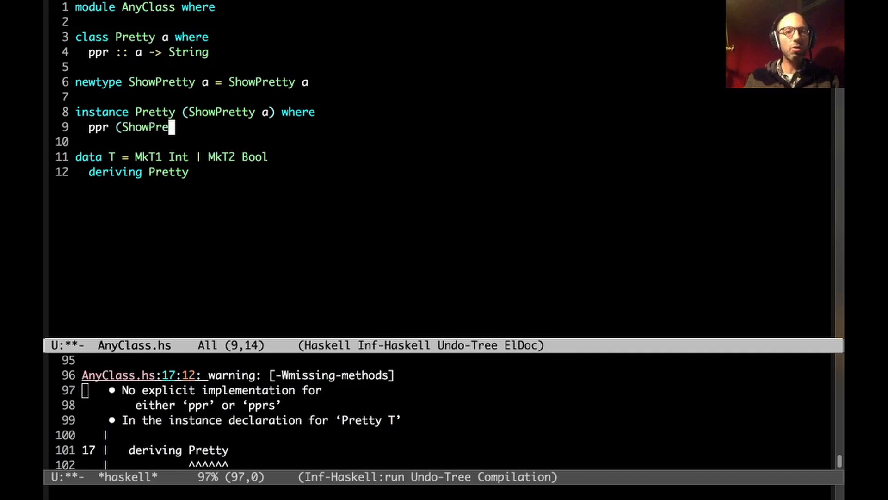
type("tty x) = show")
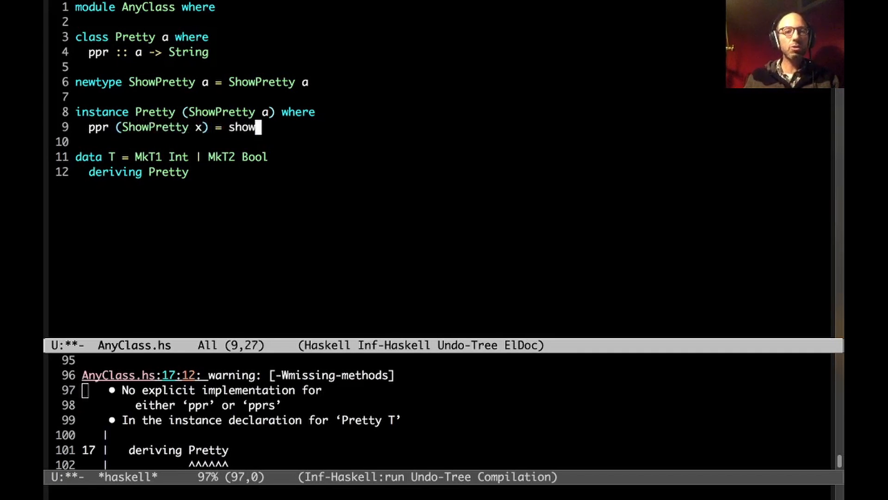
type("x")
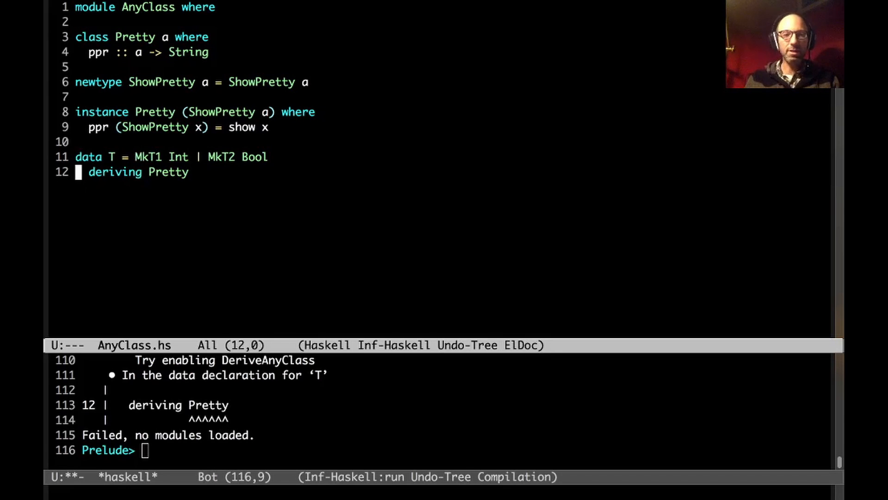
Add a 'Show a =>' constraint to the ShowPretty Pretty instance head so AnyClass loads
type("--")
left_click(196, 111)
type(" Show a =>")
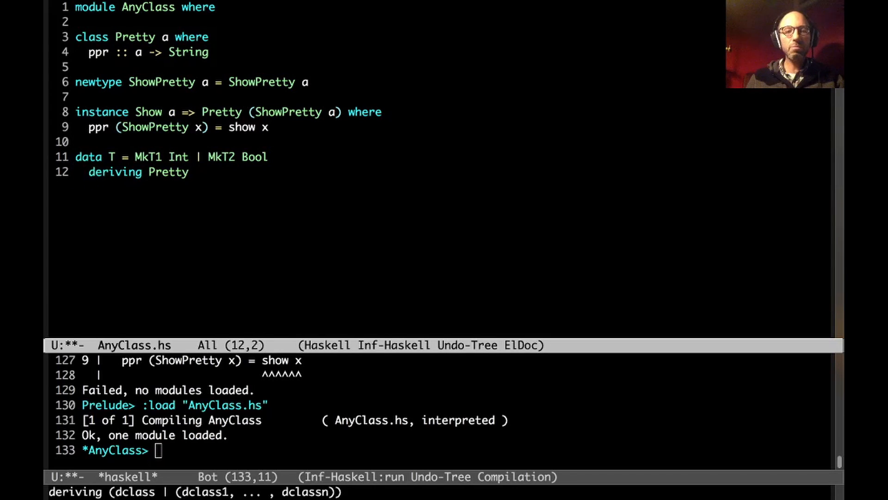
Append 'via ShowPretty T' to T's deriving clause and add the '{-# LANGUAGE DerivingVia #-}' pragma
type("via")
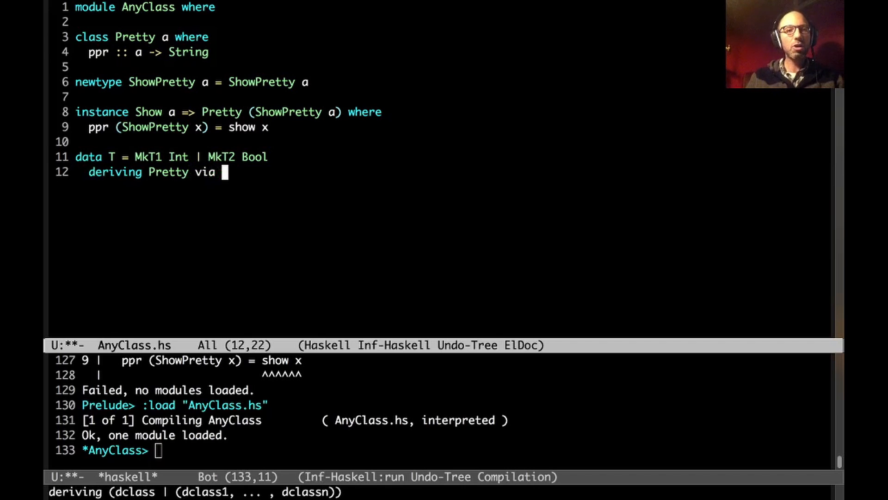
type("ShowPretty T")
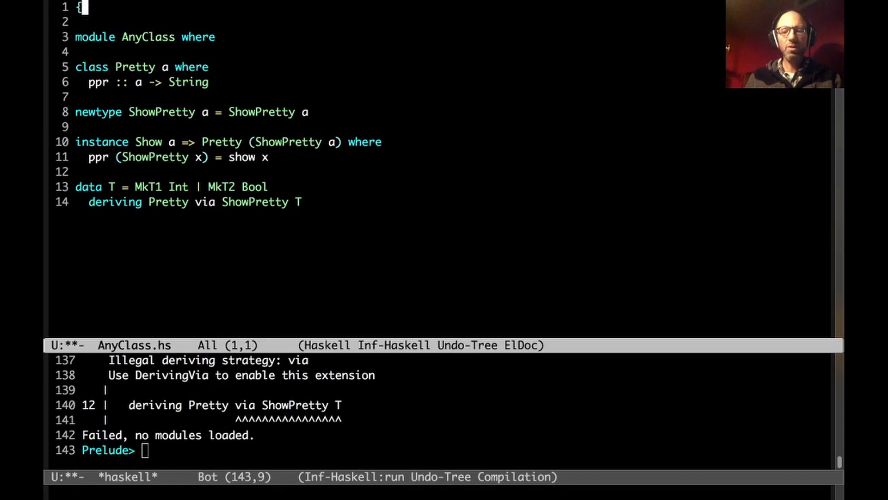
type("{-# LANGUAGE D")
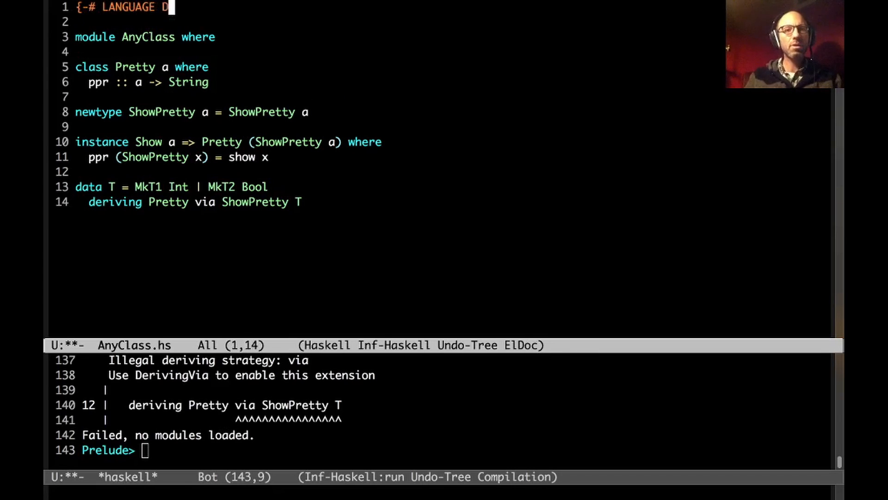
type("erivingVia #-}")
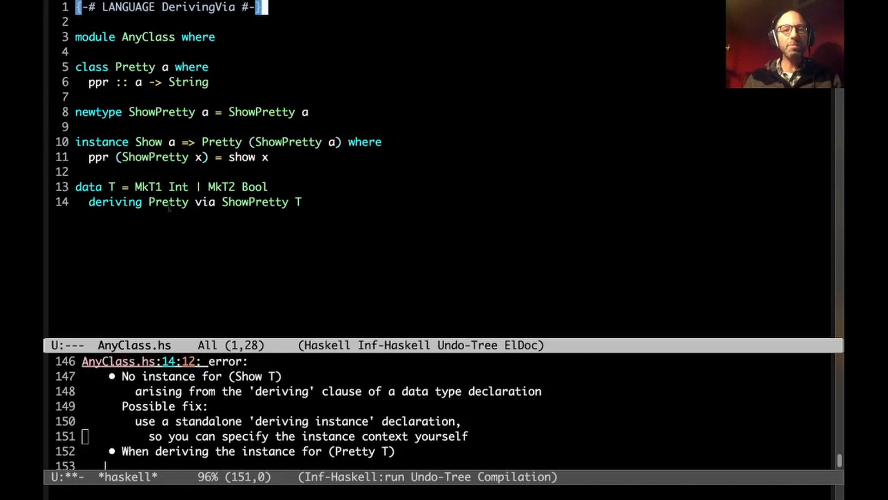
Split T's deriving into 'deriving Show' and 'deriving Pretty via ShowPretty T' so the module loads
left_click(272, 202)
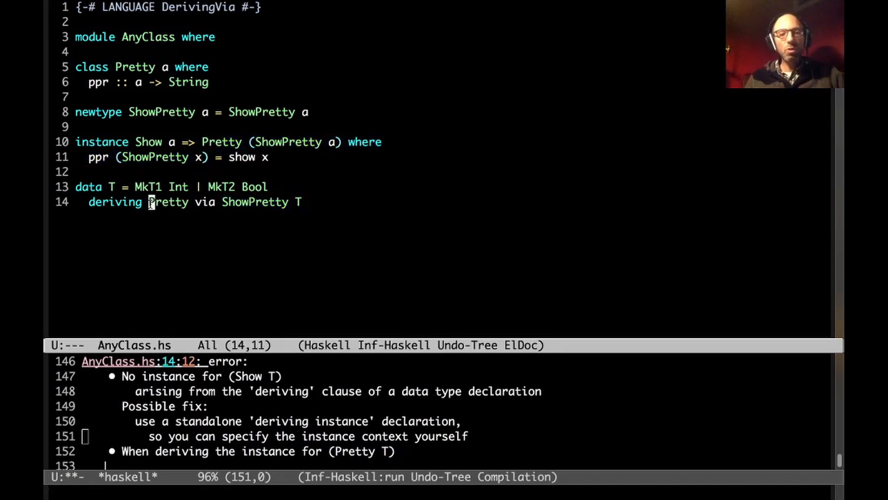
type("(")
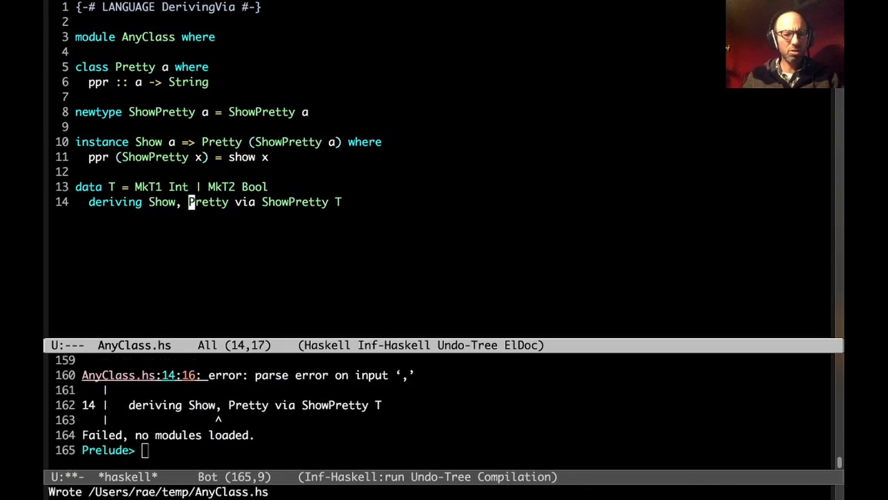
type("(")
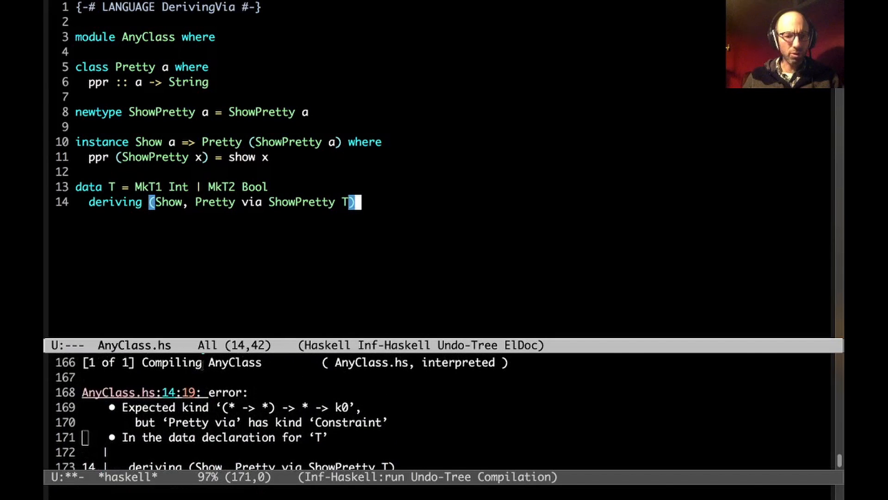
key("Left")
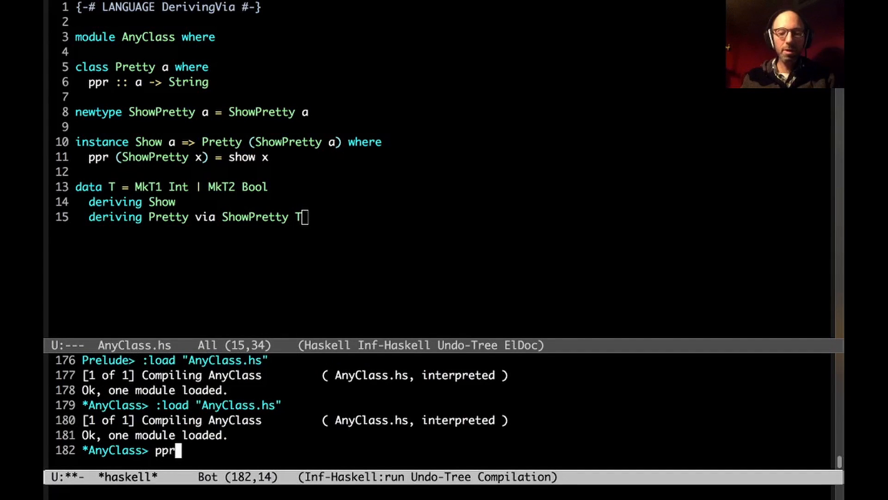
Evaluate 'ppr (MkT1 3)' in GHCi to test the derived Pretty instance, then return to AnyClass.hs
type("(N")
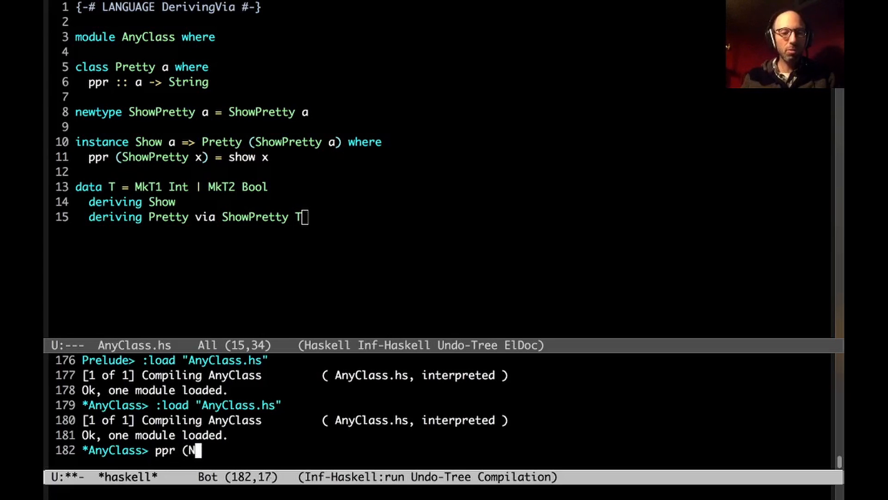
type("kT1 3")
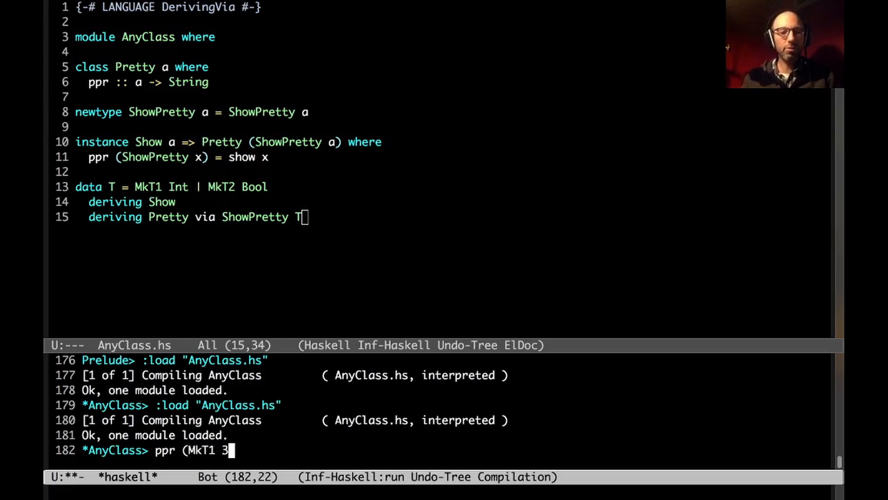
key("Return")
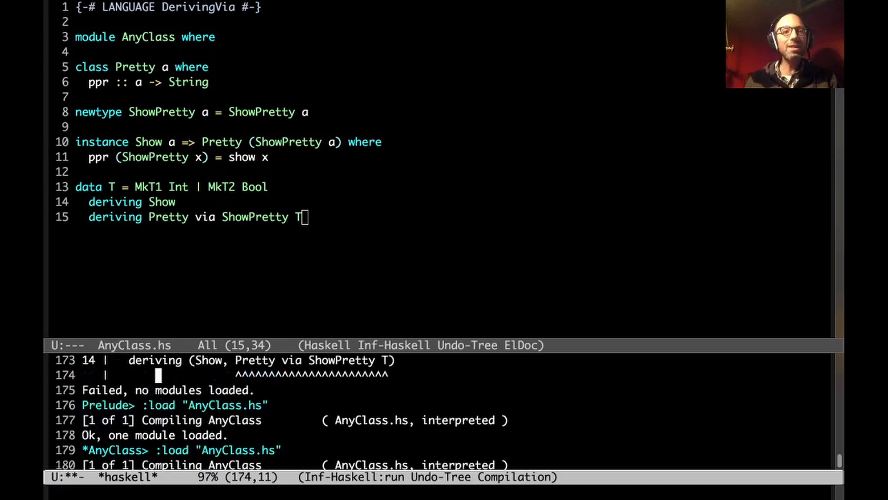
left_click(212, 82)
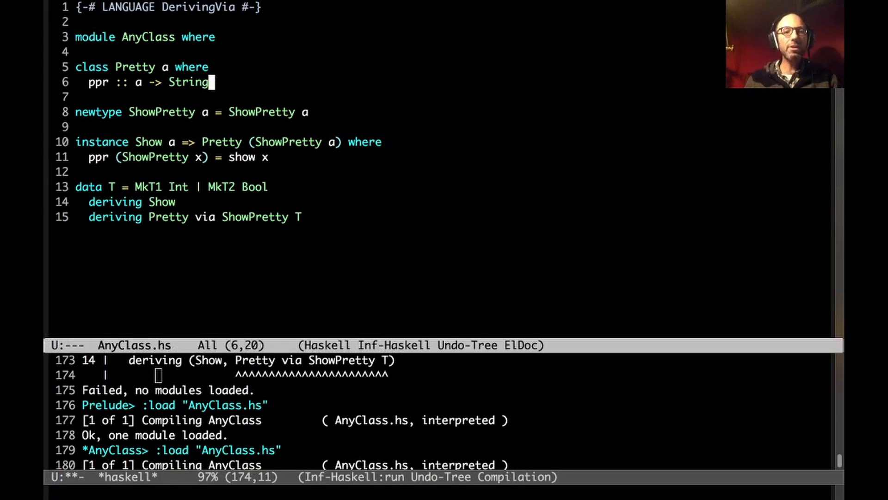